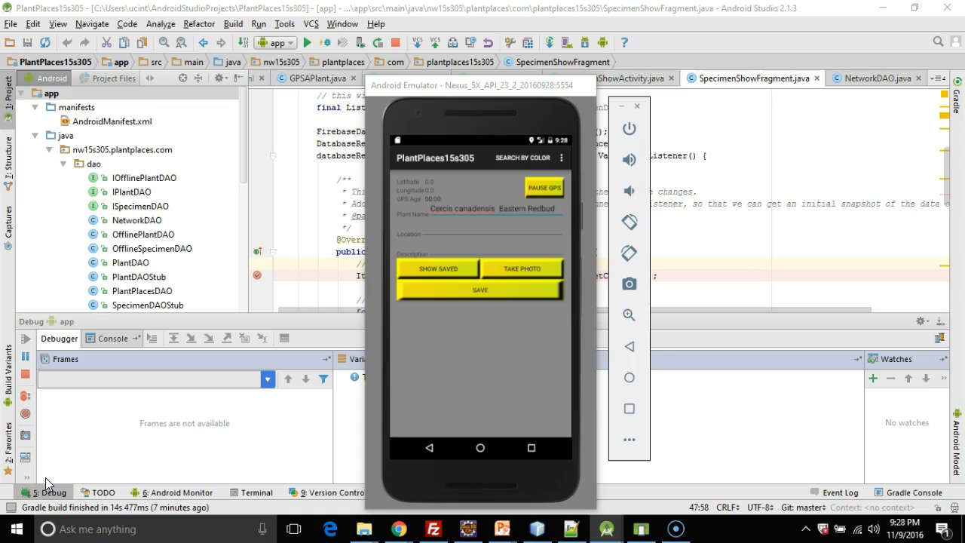
{"action": "mouse_move", "coordinate": [630, 377]}
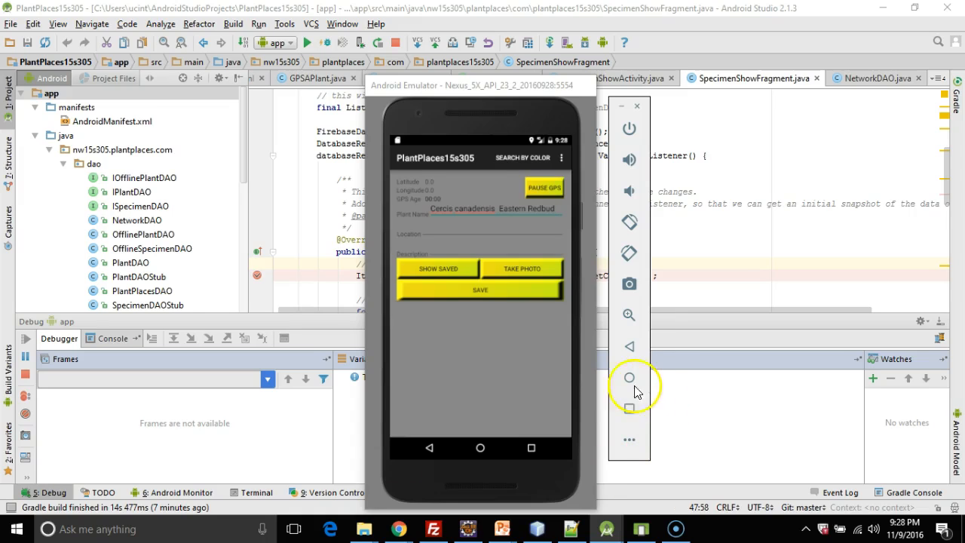
{"action": "mouse_move", "coordinate": [505, 234]}
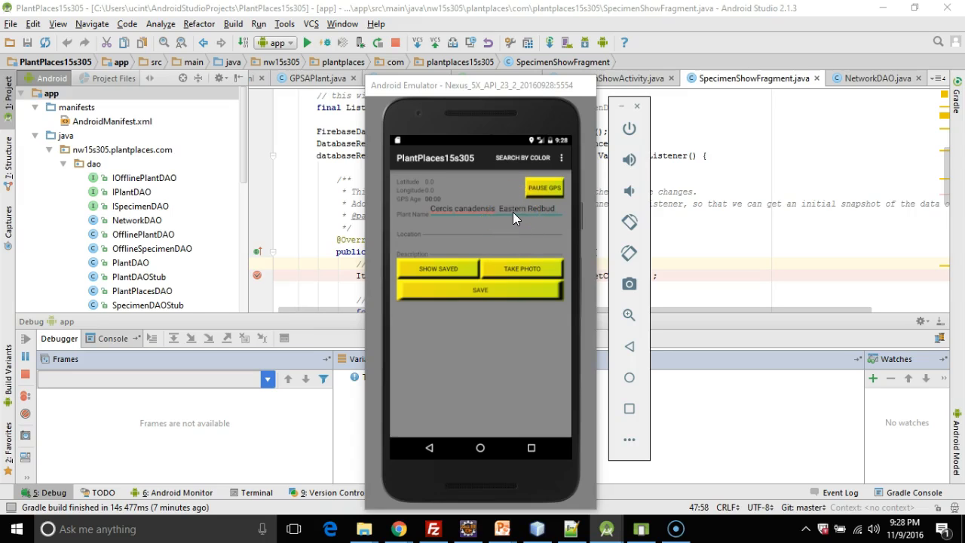
Dismiss the emulator keyboard and return the app to the GPSAPlant entry screen.
{"action": "left_click", "coordinate": [438, 268]}
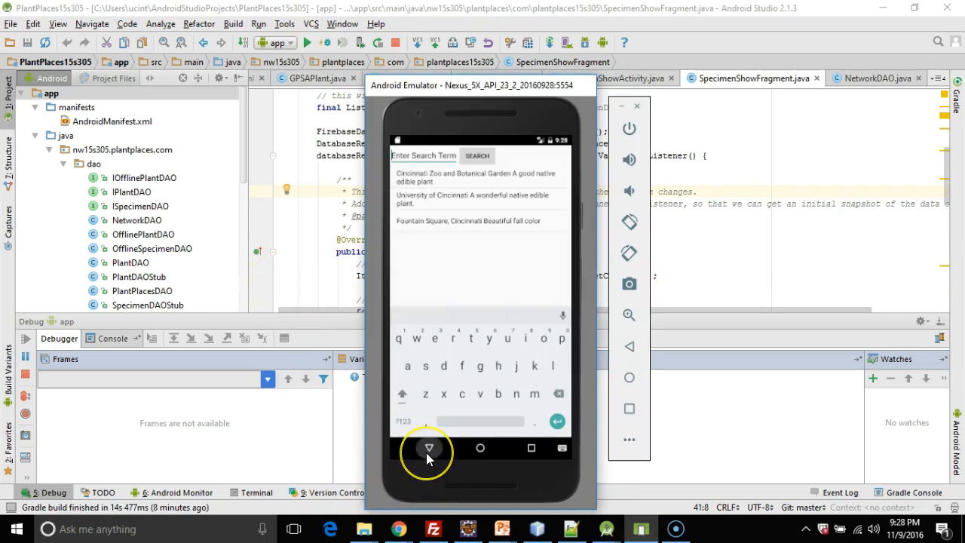
{"action": "left_click", "coordinate": [428, 448]}
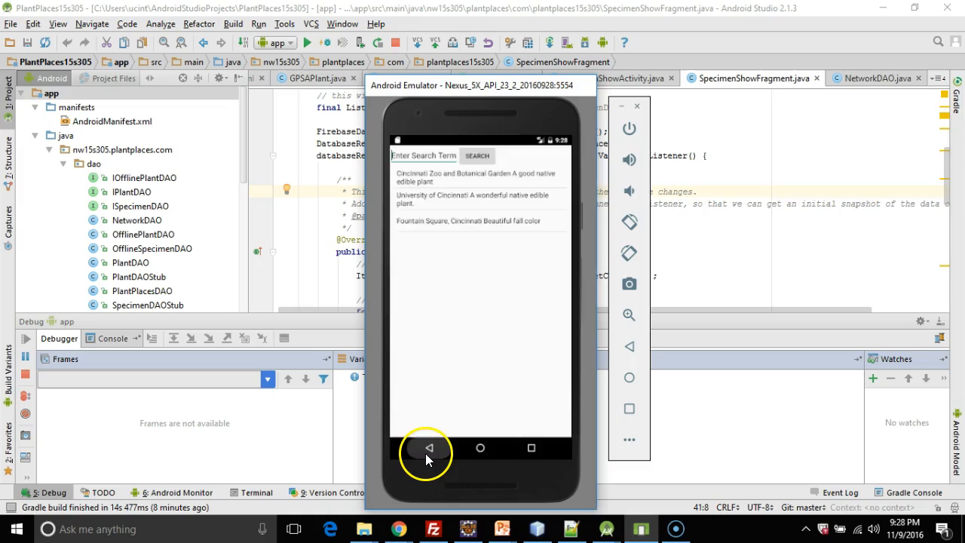
{"action": "left_click", "coordinate": [429, 448]}
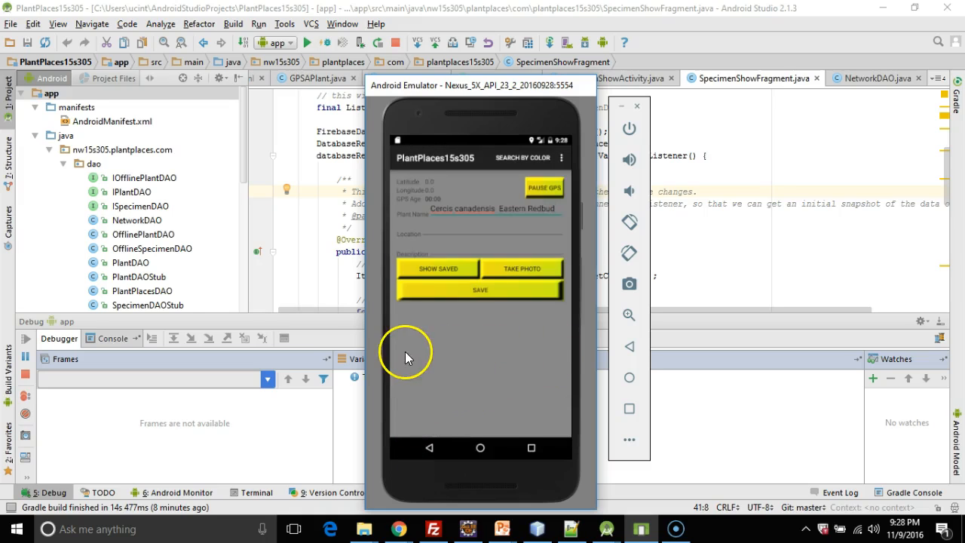
{"action": "mouse_move", "coordinate": [524, 344]}
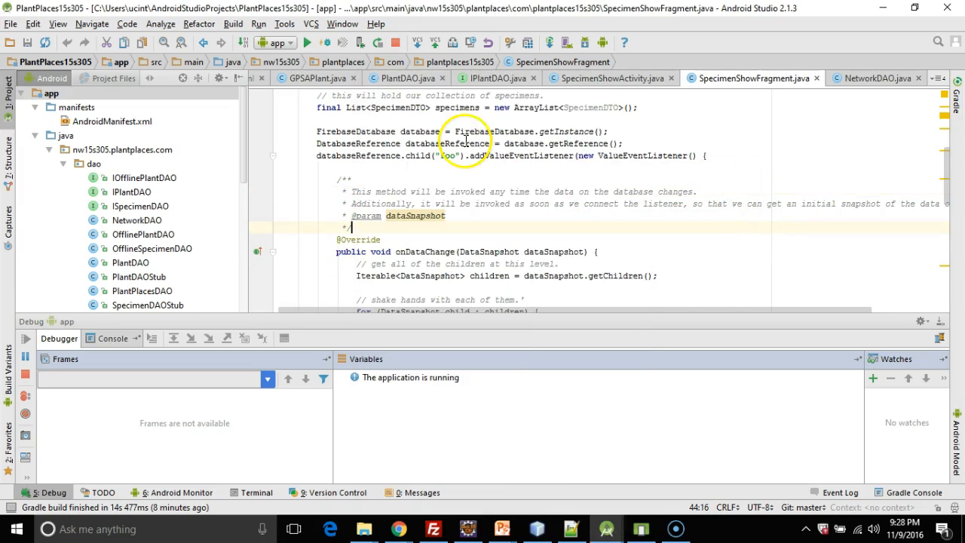
Open GPSAPlant.java and locate the end of onCreate after the location lookup.
{"action": "left_click", "coordinate": [315, 78]}
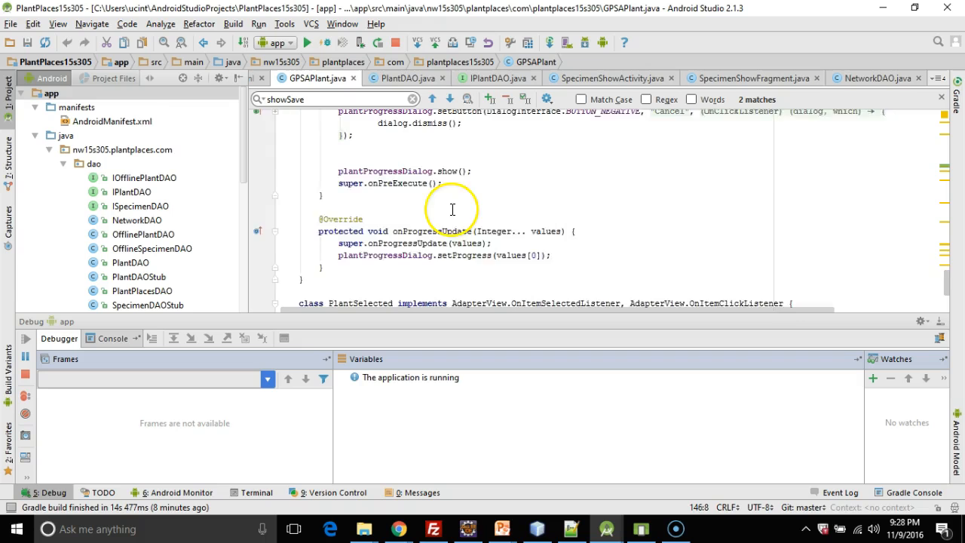
{"action": "scroll", "scroll_direction": "up", "scroll_amount": 3}
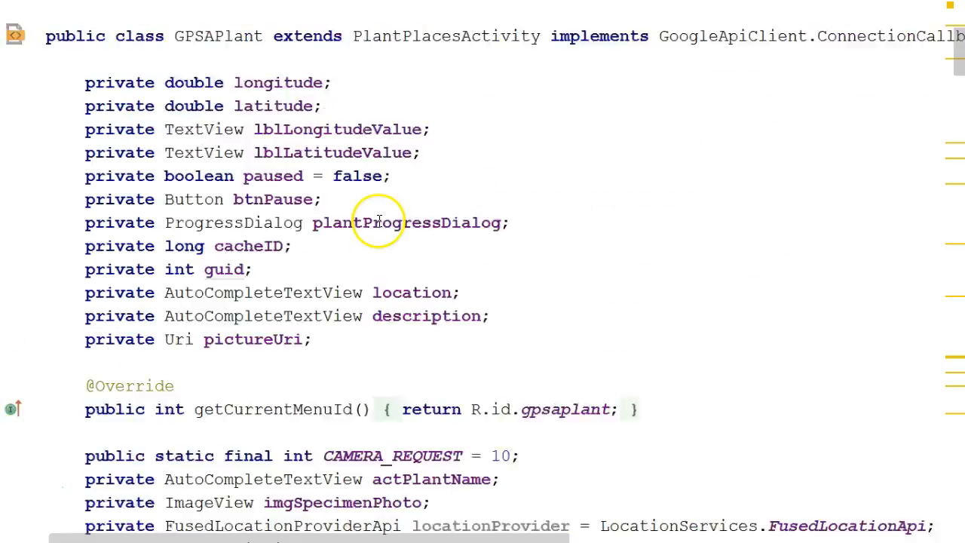
{"action": "scroll", "scroll_direction": "down", "scroll_amount": 3}
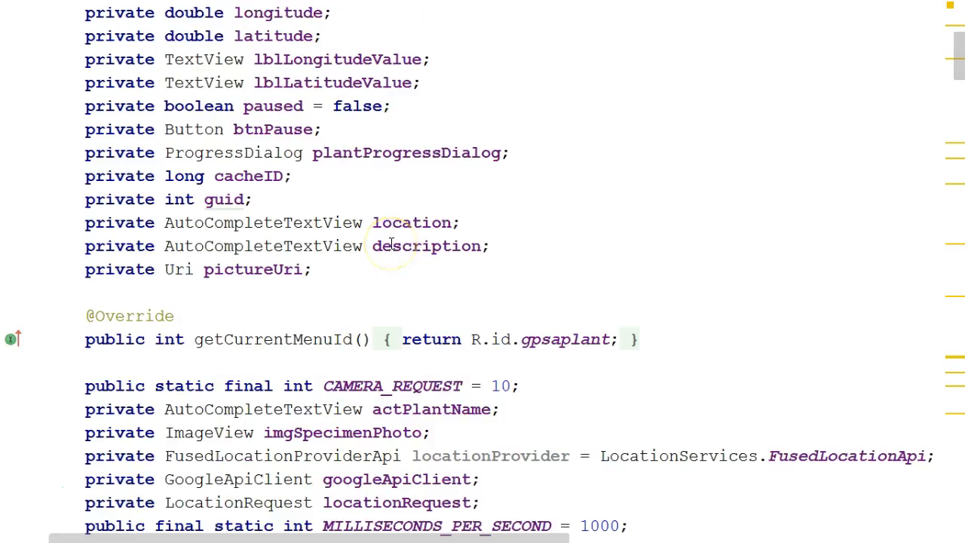
{"action": "scroll", "scroll_direction": "down", "scroll_amount": 3}
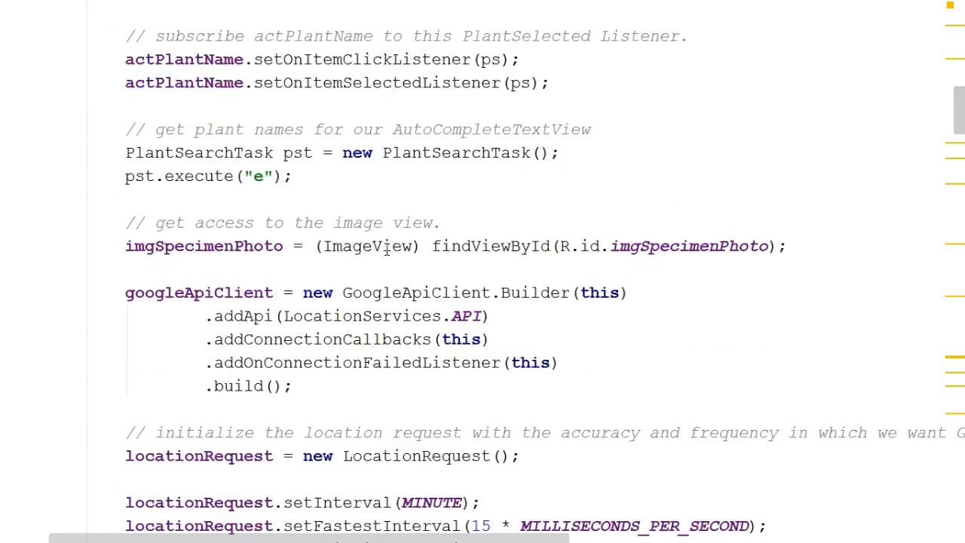
{"action": "key", "text": "ctrl+f"}
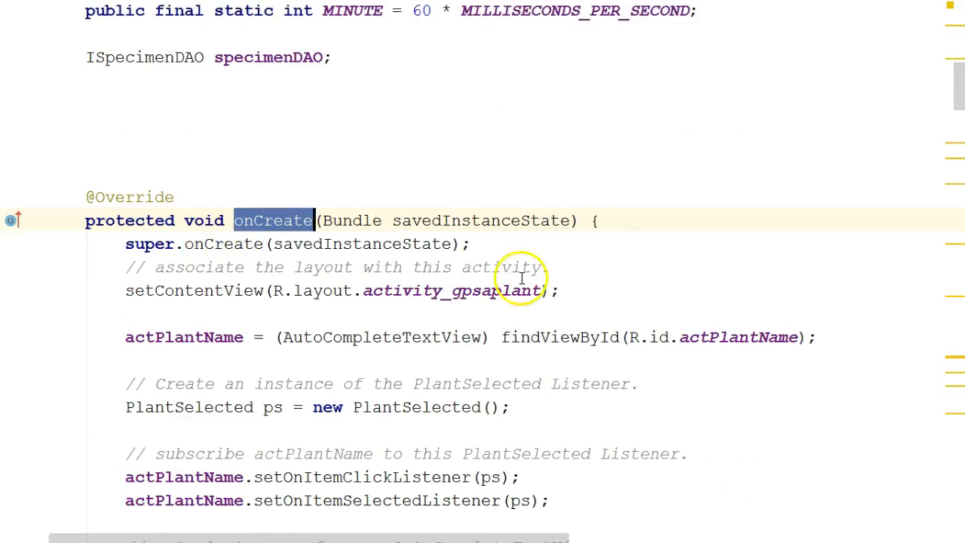
{"action": "scroll", "scroll_direction": "down", "scroll_amount": 3}
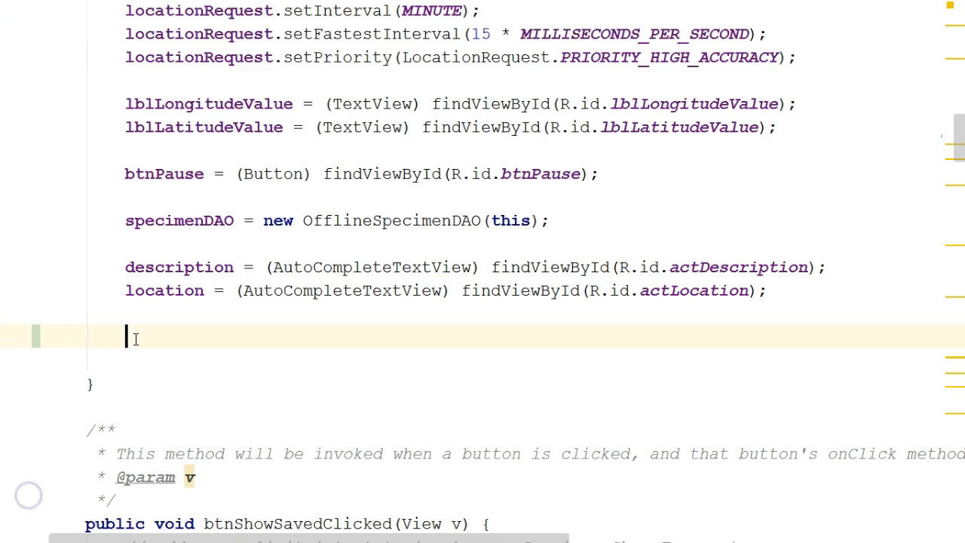
Type detector = new GestureDetectorCompat(this, this); at the end of onCreate.
{"action": "type", "text": "detector"}
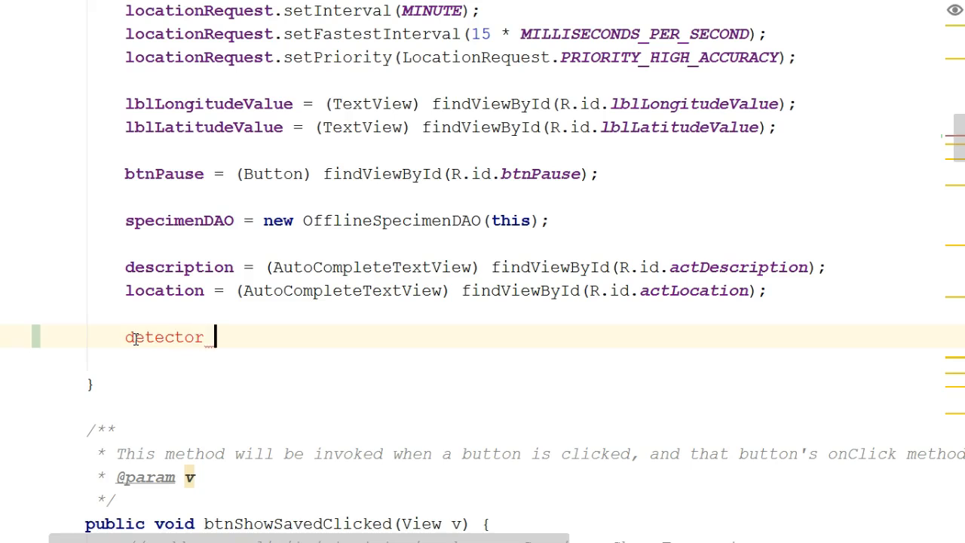
{"action": "type", "text": "= new GestureDetectorCompat(this,"}
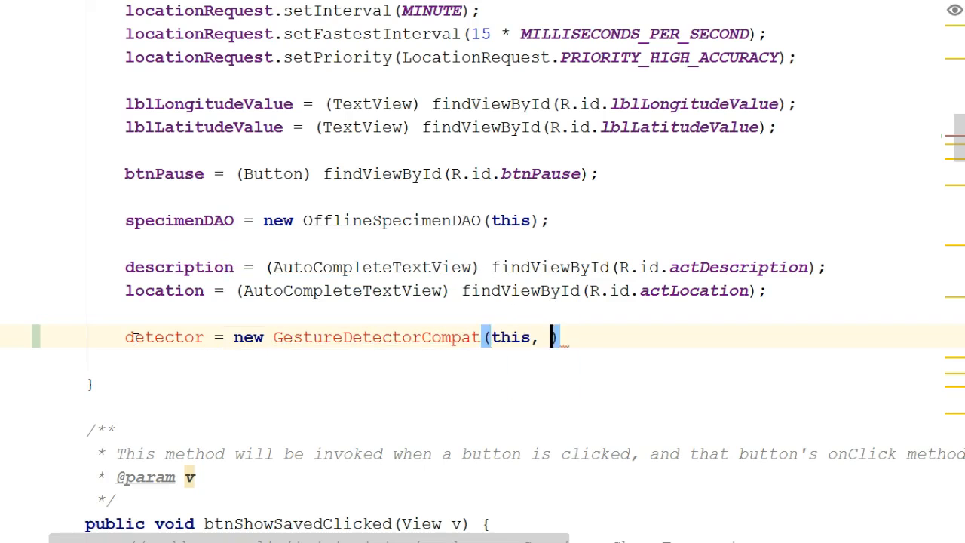
{"action": "type", "text": "this);"}
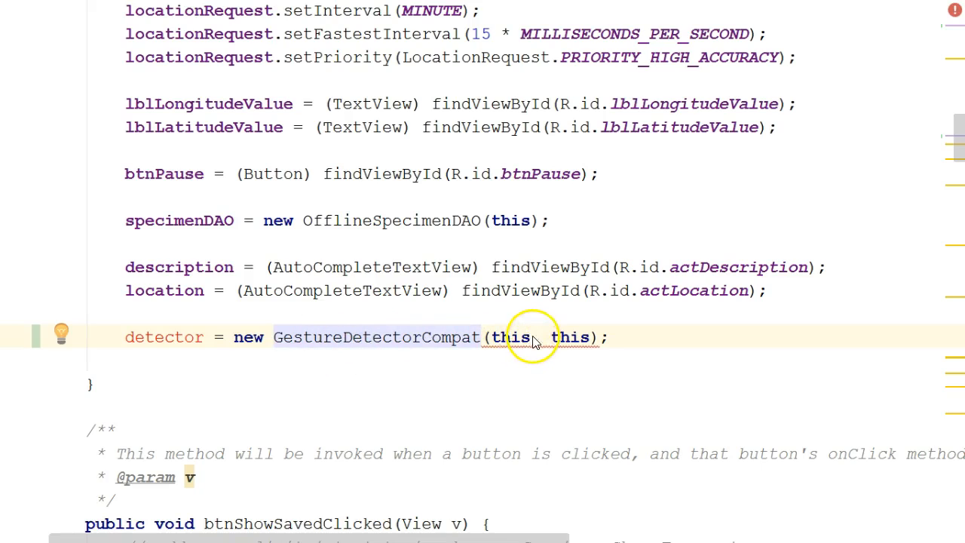
{"action": "double_click", "coordinate": [511, 338]}
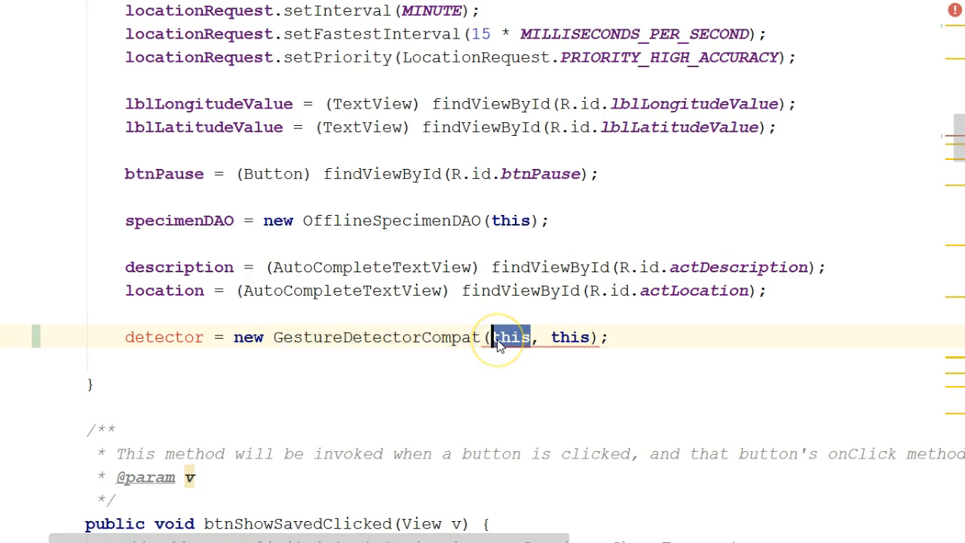
{"action": "mouse_move", "coordinate": [554, 337]}
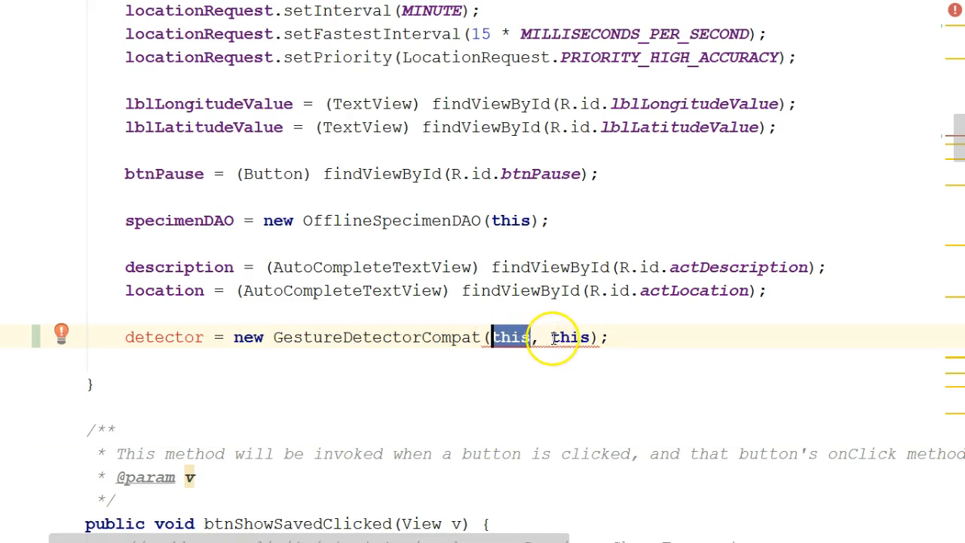
{"action": "mouse_move", "coordinate": [727, 267]}
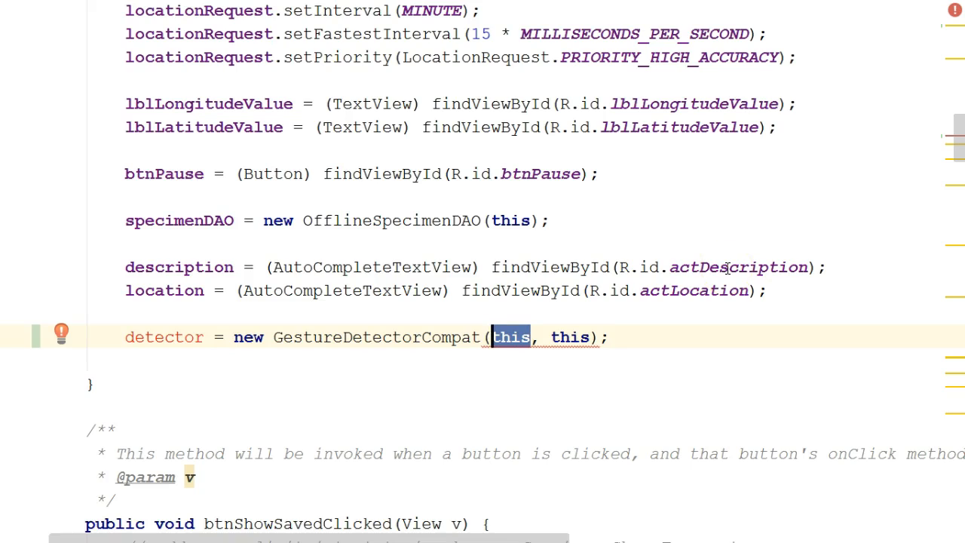
{"action": "mouse_move", "coordinate": [880, 187]}
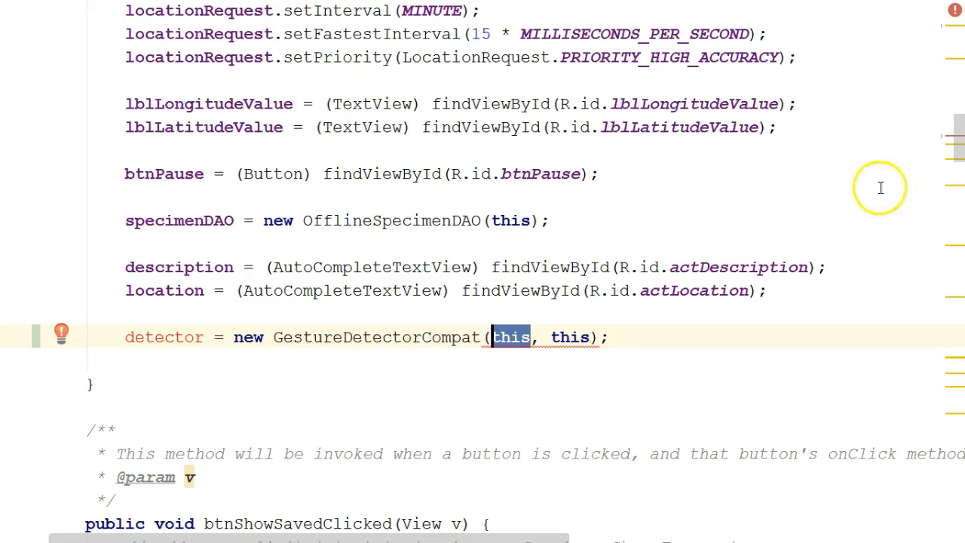
{"action": "mouse_move", "coordinate": [175, 337]}
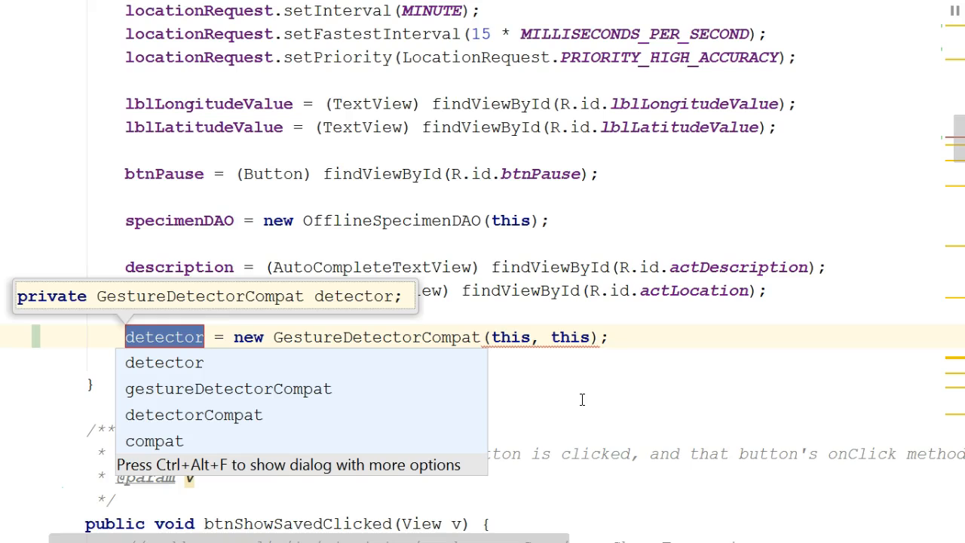
Create the private GestureDetectorCompat detector field and check it among the class fields.
{"action": "key", "text": "Escape"}
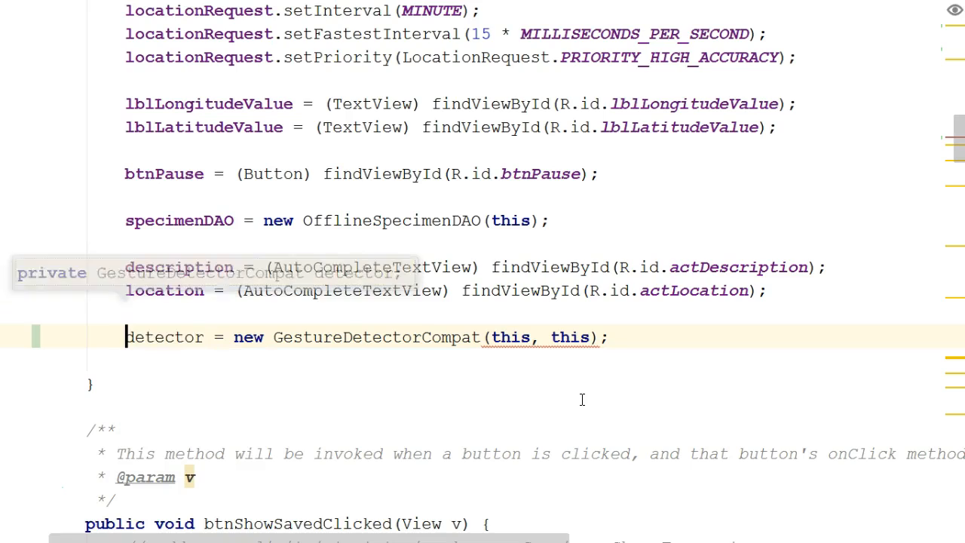
{"action": "scroll", "scroll_direction": "up", "scroll_amount": 3}
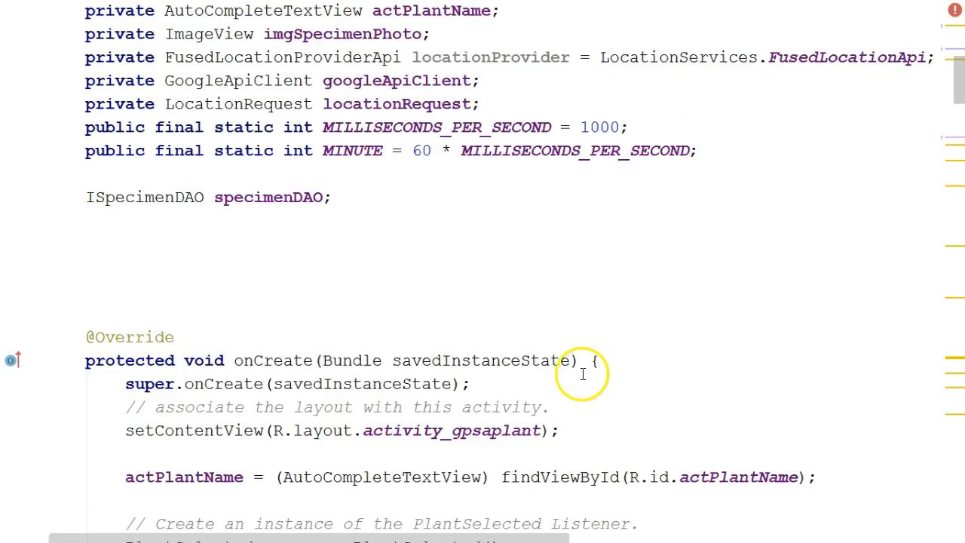
{"action": "scroll", "scroll_direction": "up", "scroll_amount": 3}
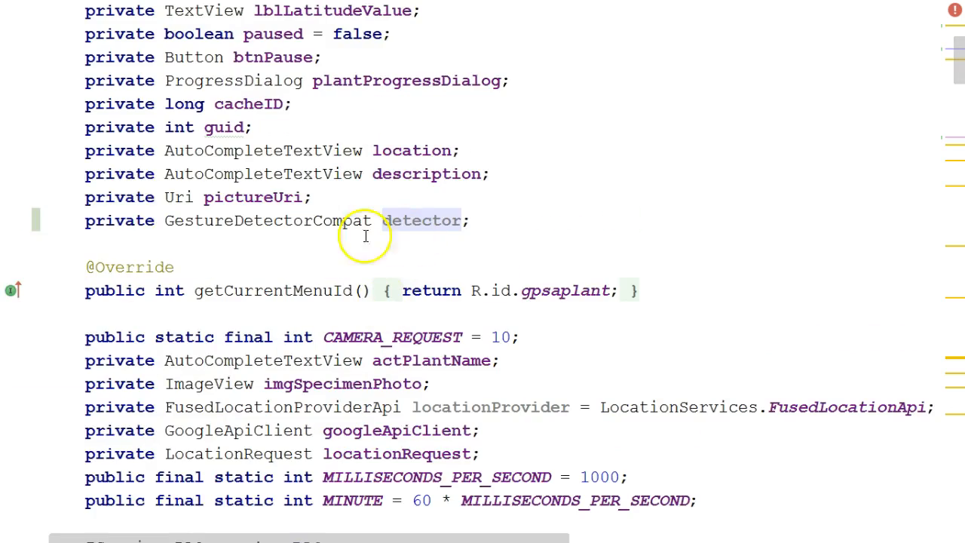
{"action": "scroll", "scroll_direction": "down", "scroll_amount": 3}
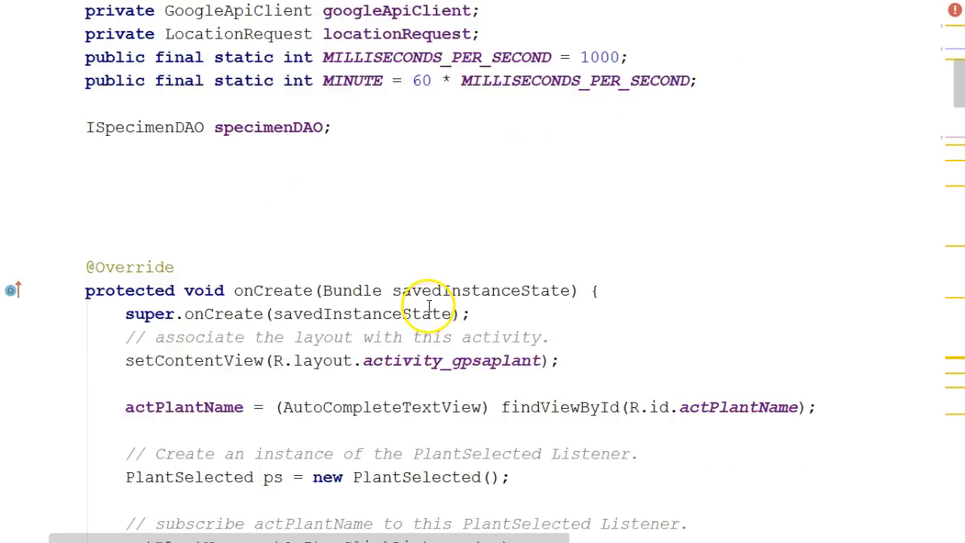
{"action": "scroll", "scroll_direction": "down", "scroll_amount": 3}
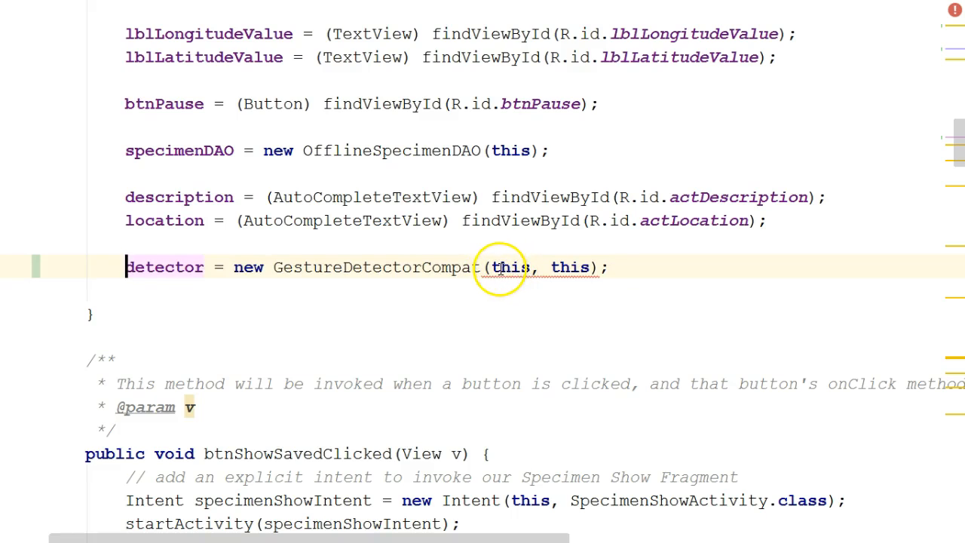
{"action": "mouse_move", "coordinate": [503, 272]}
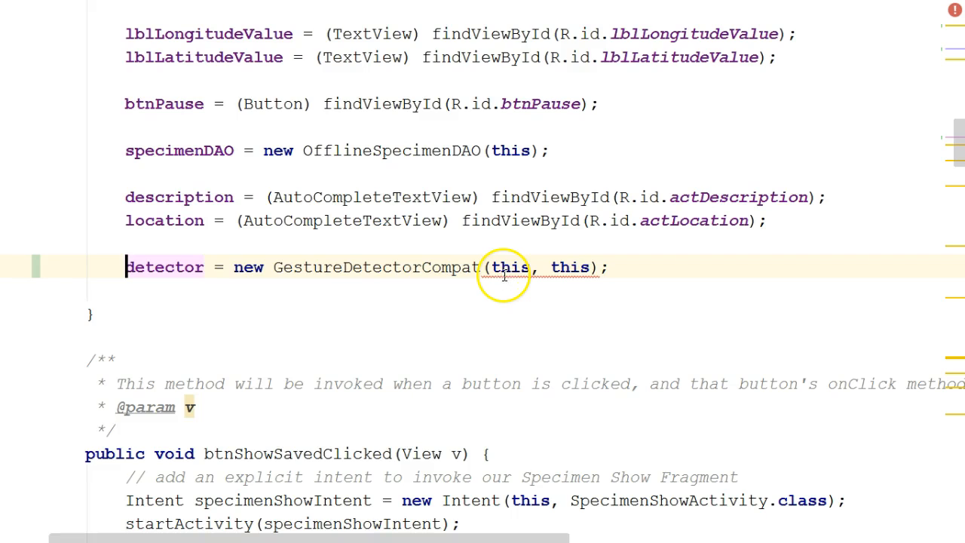
{"action": "mouse_move", "coordinate": [595, 323]}
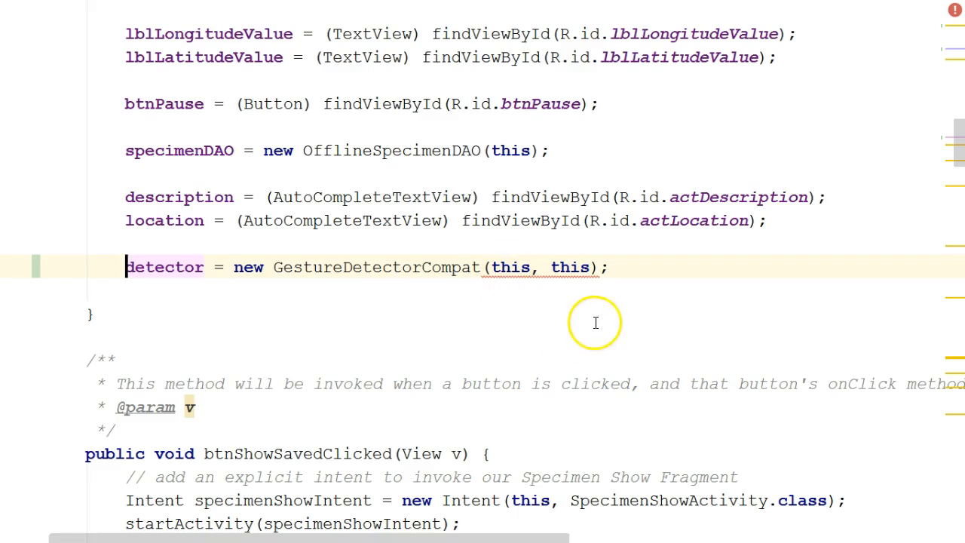
{"action": "mouse_move", "coordinate": [596, 323]}
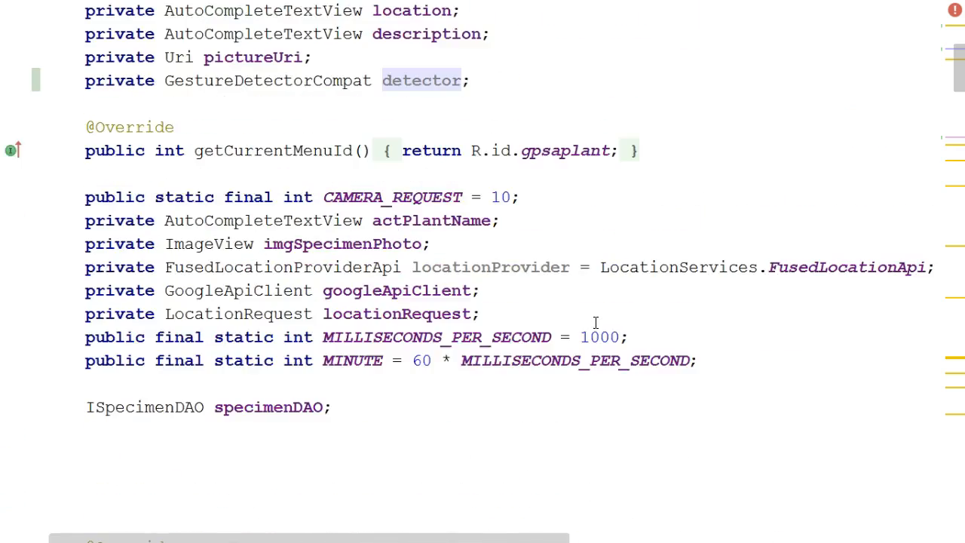
Start adding GestureDetector after LocationListener in the GPSAPlant implements clause.
{"action": "scroll", "scroll_direction": "up", "scroll_amount": 3}
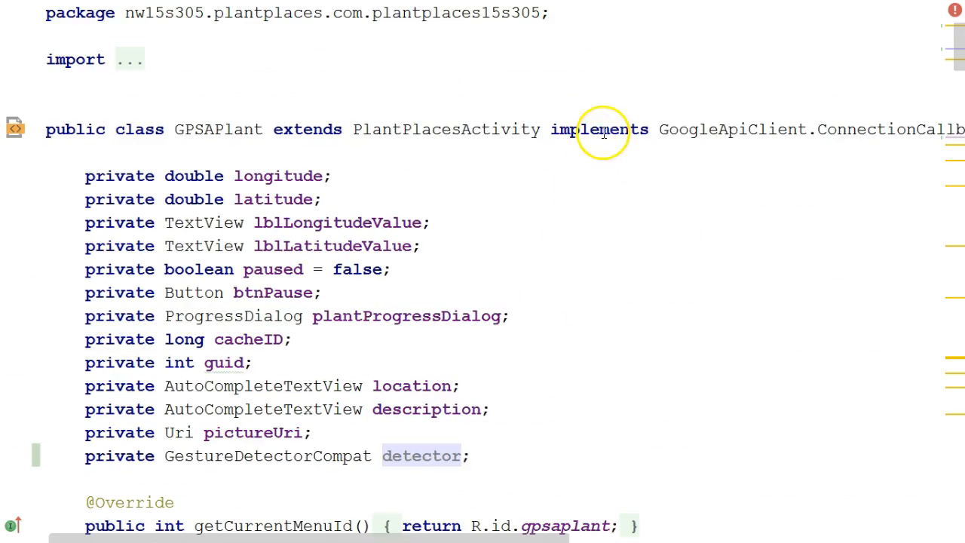
{"action": "scroll", "scroll_direction": "right", "scroll_amount": 3}
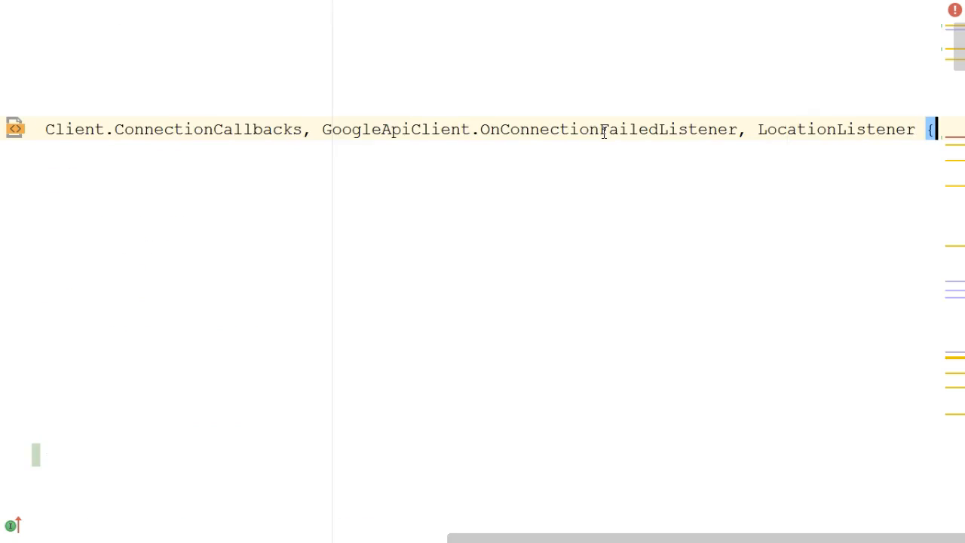
{"action": "double_click", "coordinate": [835, 129]}
{"action": "type", "text": ","}
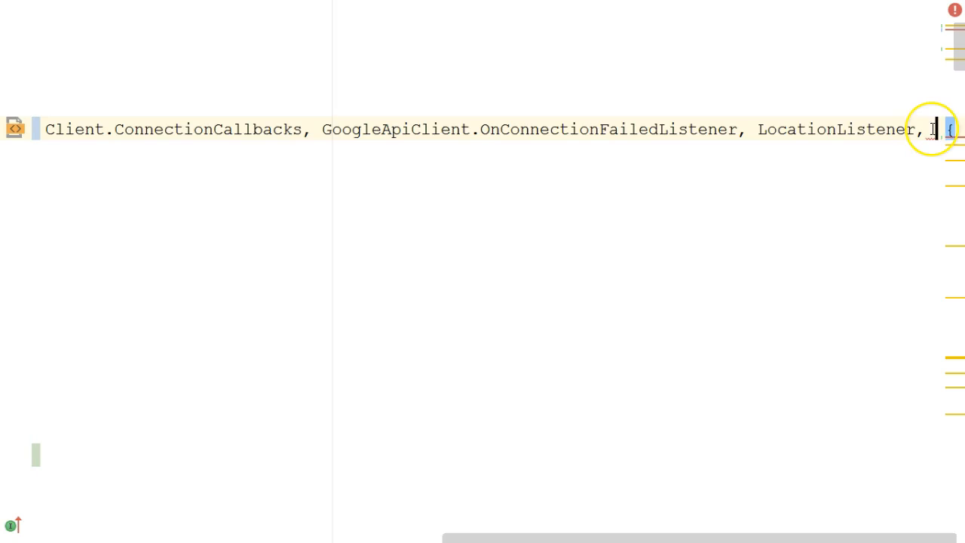
{"action": "type", "text": "GestureDete"}
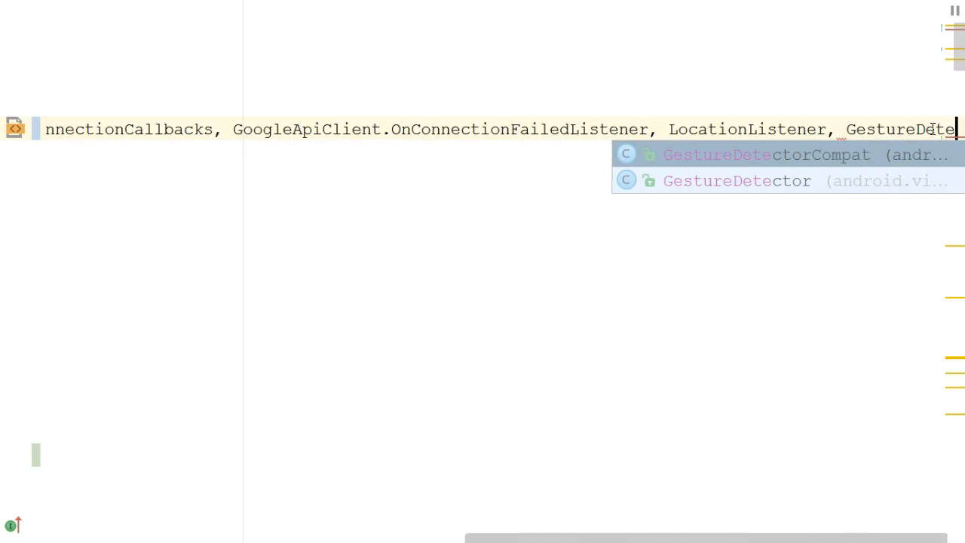
{"action": "left_click", "coordinate": [766, 154]}
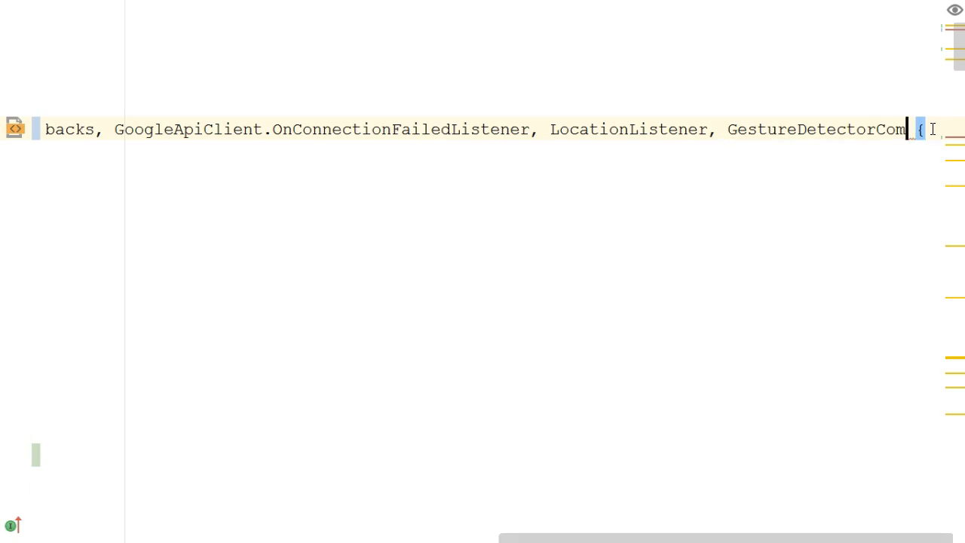
Complete it as GestureDetector.OnGestureListener and bring up fixes for unimplemented methods.
{"action": "type", "text": "."}
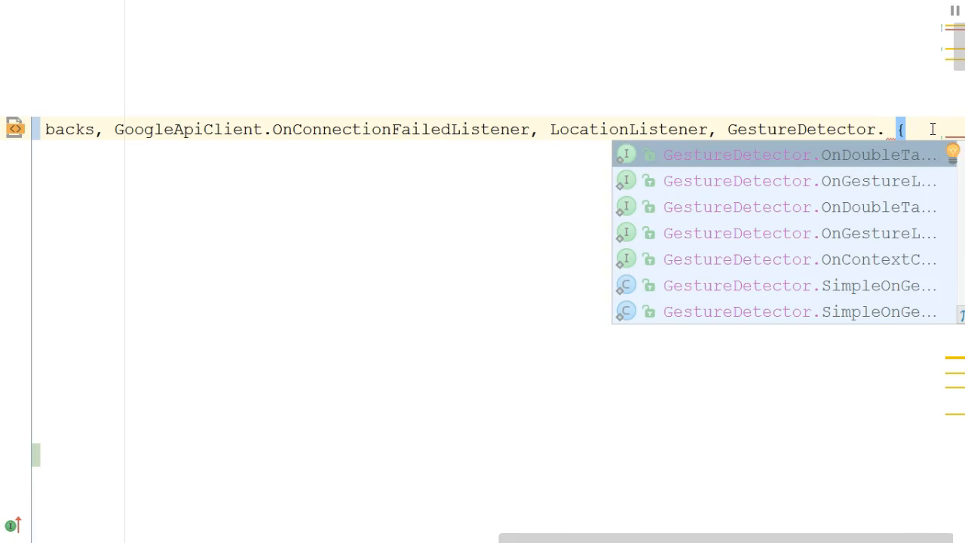
{"action": "type", "text": "OnS"}
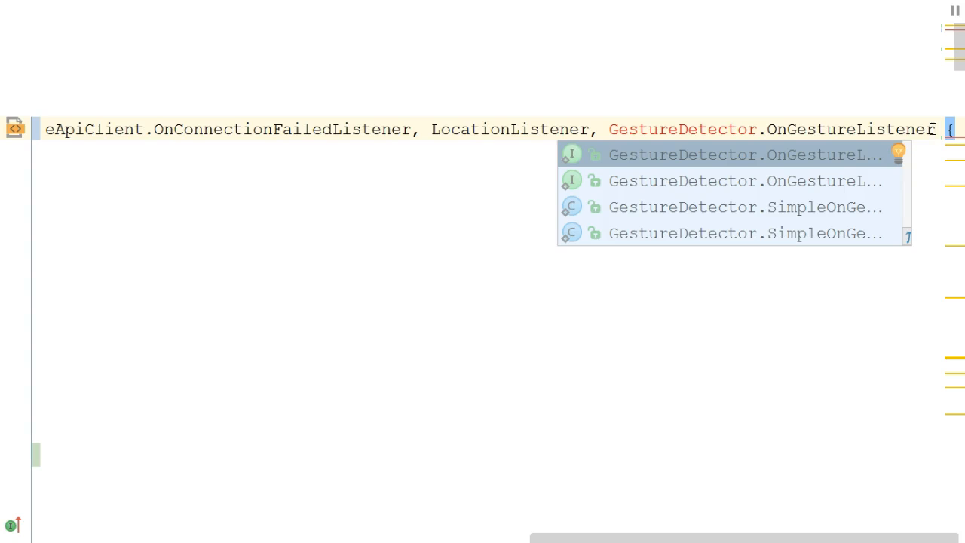
{"action": "left_click", "coordinate": [746, 155]}
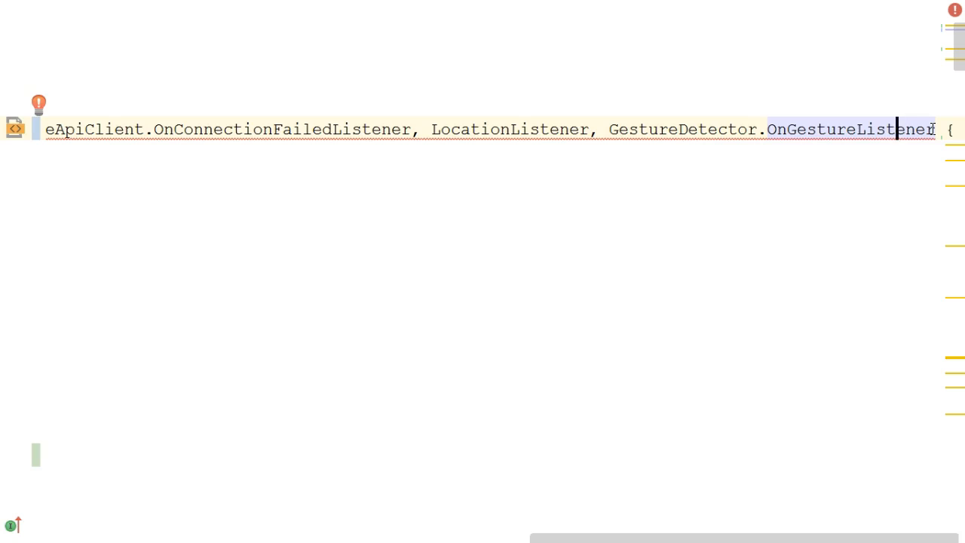
{"action": "left_click", "coordinate": [38, 103]}
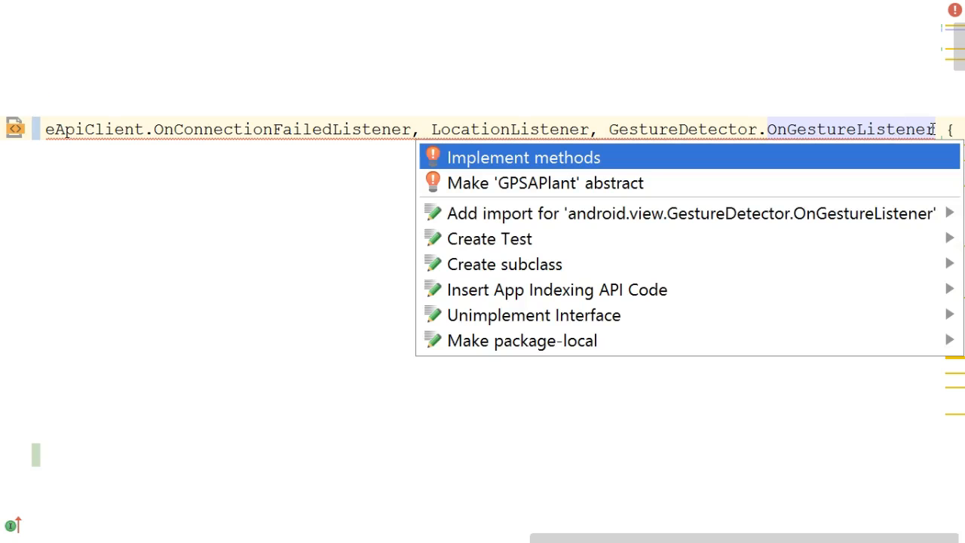
Implement all six OnGestureListener stubs, onDown through onFling, and scroll through them.
{"action": "left_click", "coordinate": [523, 157]}
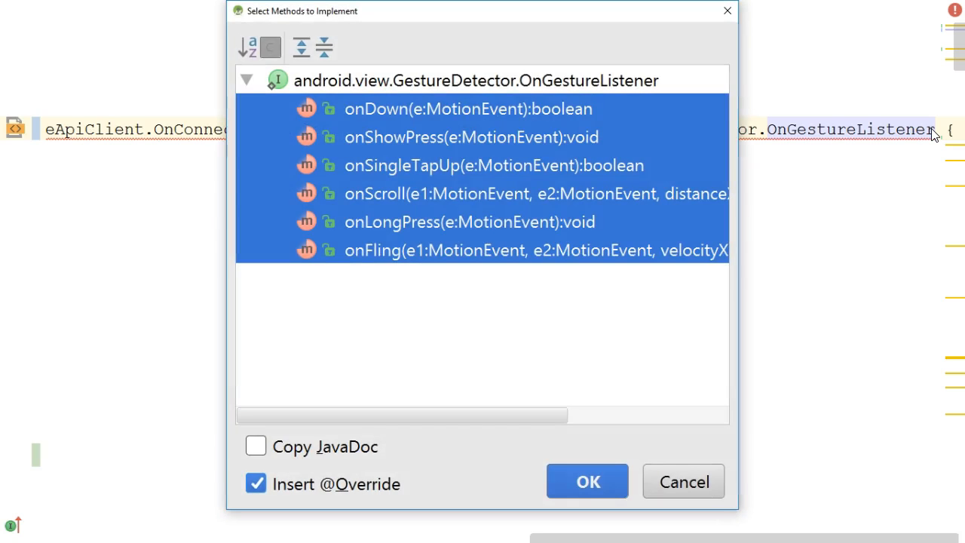
{"action": "mouse_move", "coordinate": [479, 155]}
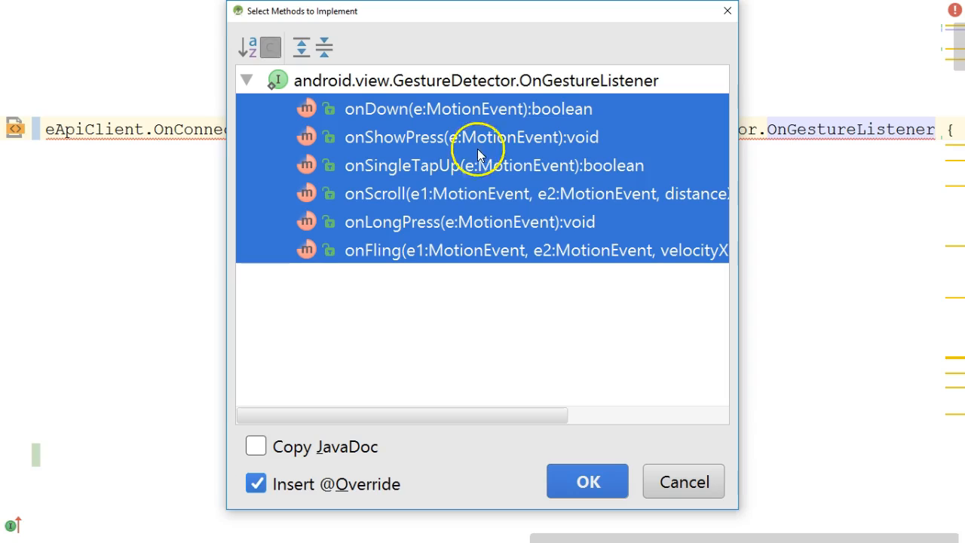
{"action": "mouse_move", "coordinate": [362, 250]}
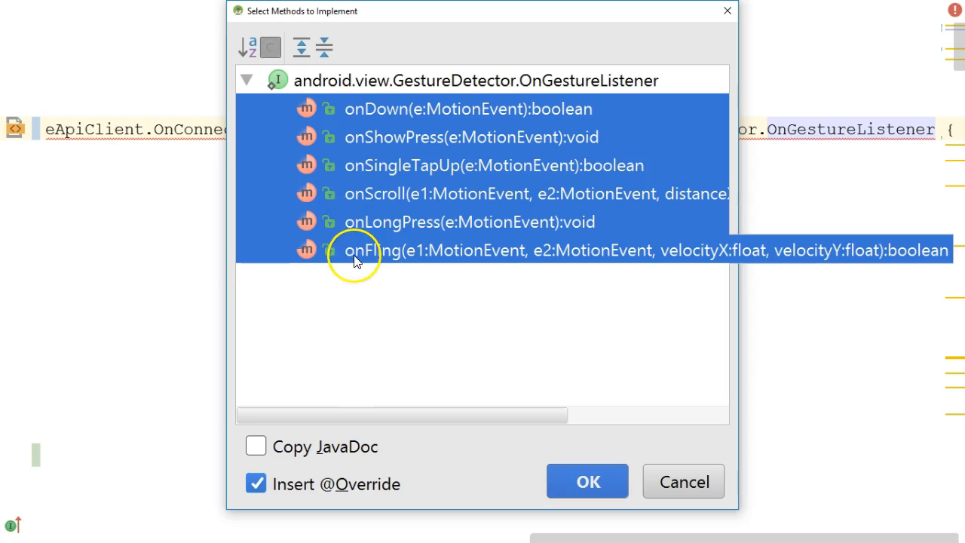
{"action": "mouse_move", "coordinate": [356, 256]}
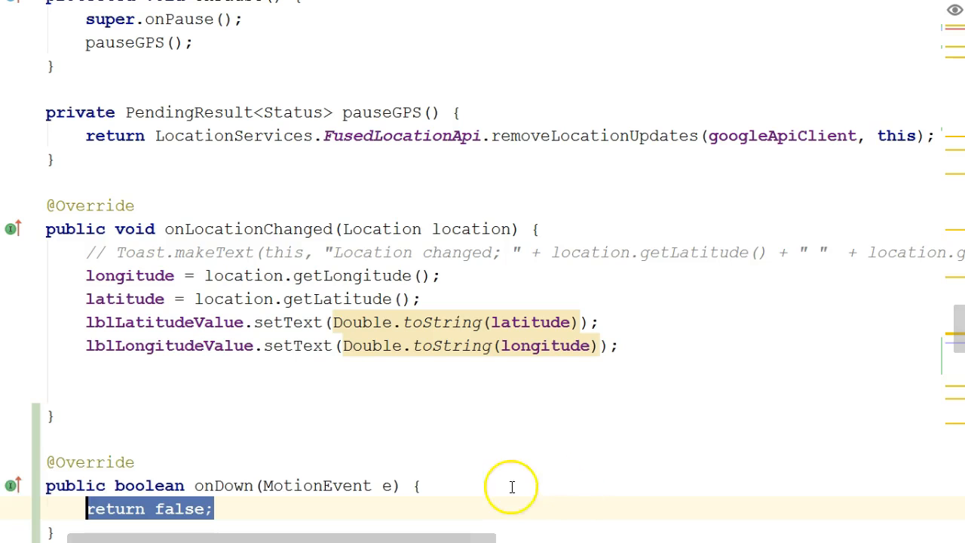
{"action": "scroll", "scroll_direction": "down", "scroll_amount": 3}
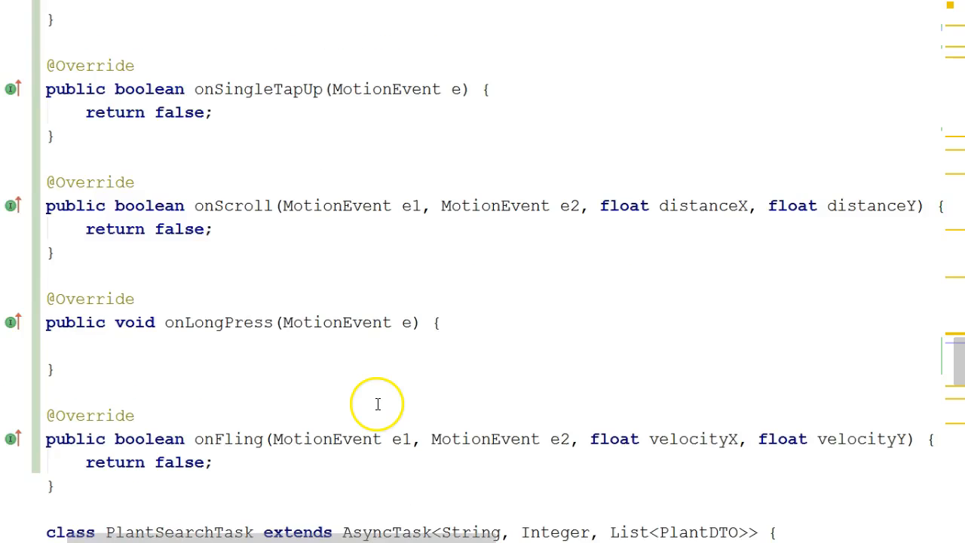
{"action": "scroll", "scroll_direction": "down", "scroll_amount": 3}
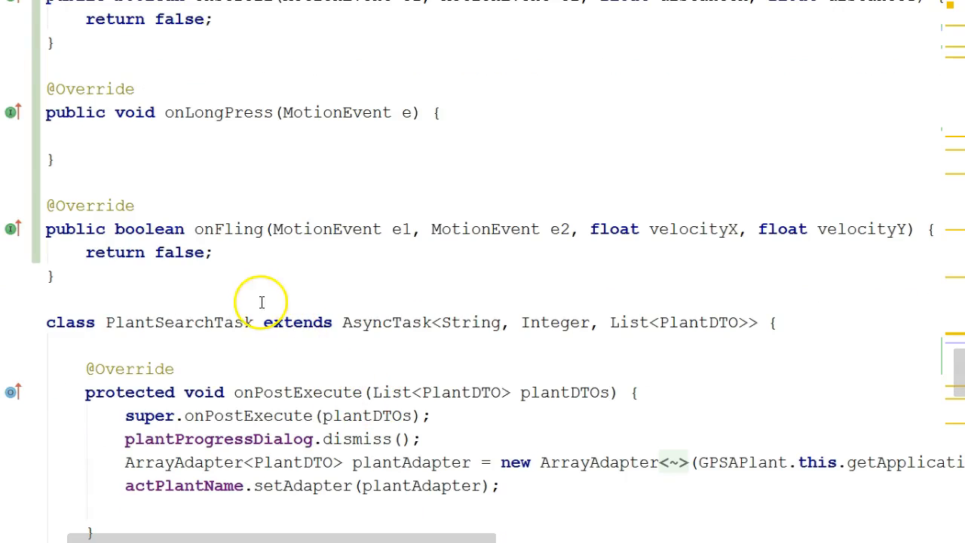
{"action": "mouse_move", "coordinate": [241, 229]}
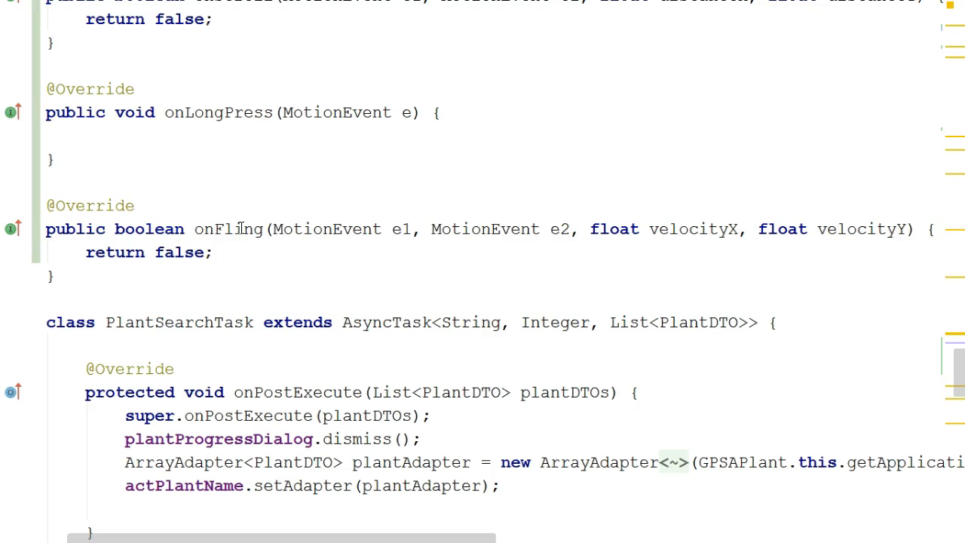
{"action": "double_click", "coordinate": [327, 229]}
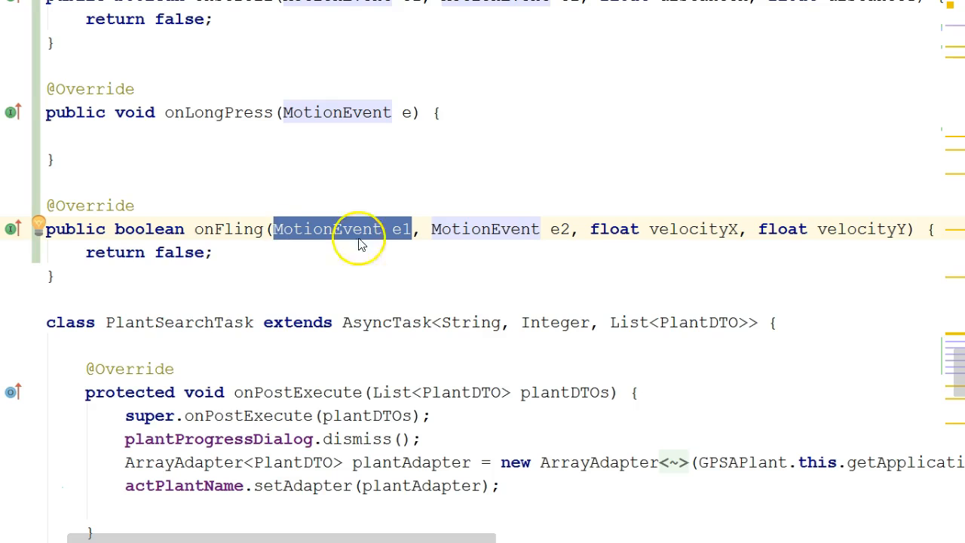
{"action": "double_click", "coordinate": [500, 228]}
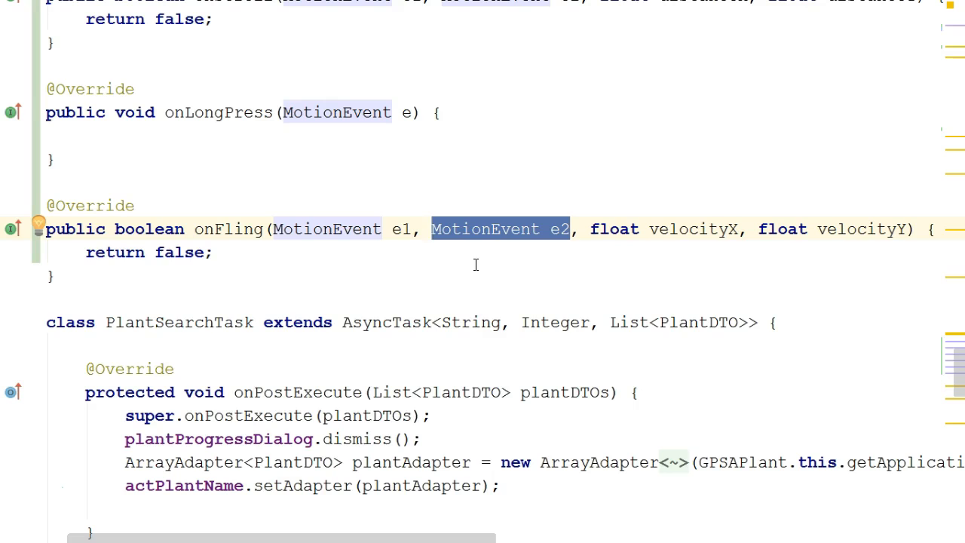
{"action": "mouse_move", "coordinate": [299, 249]}
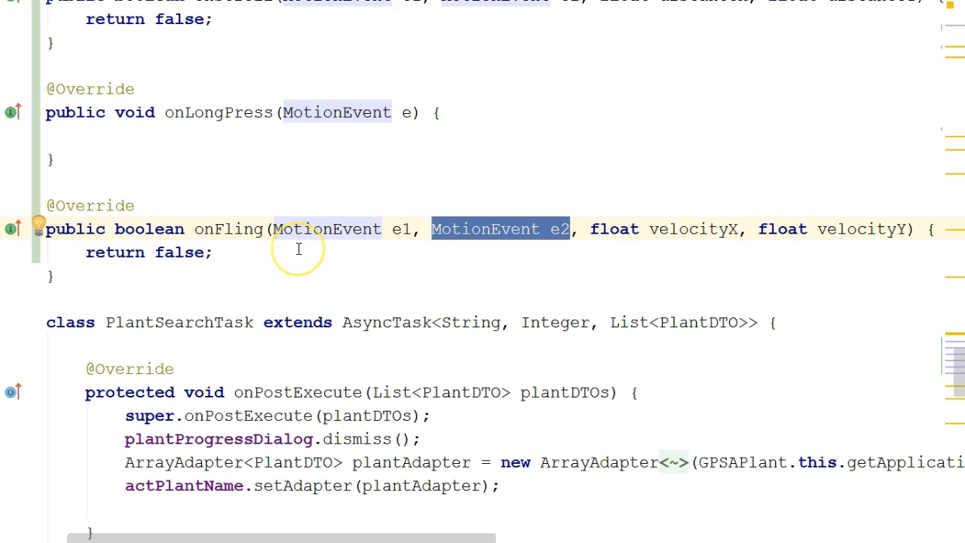
{"action": "mouse_move", "coordinate": [370, 229]}
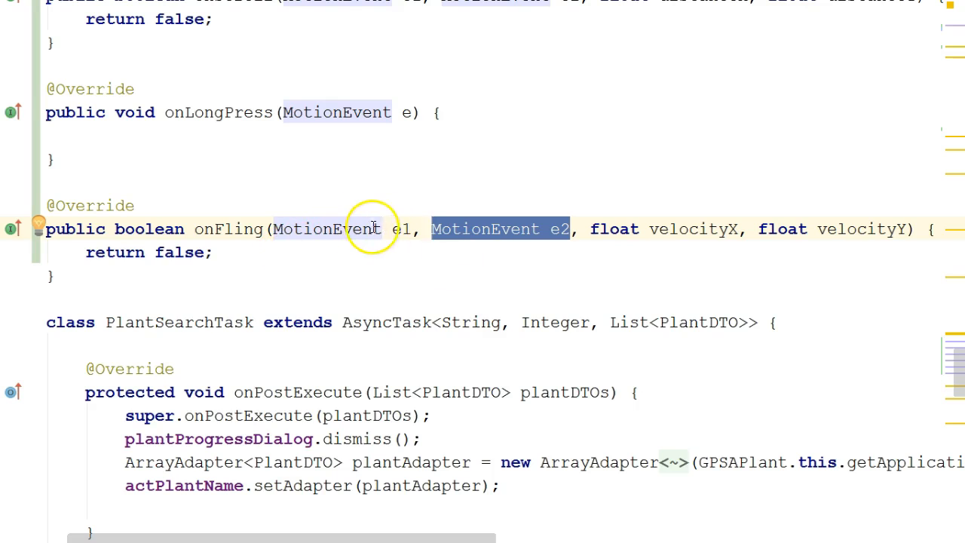
{"action": "left_click", "coordinate": [483, 228]}
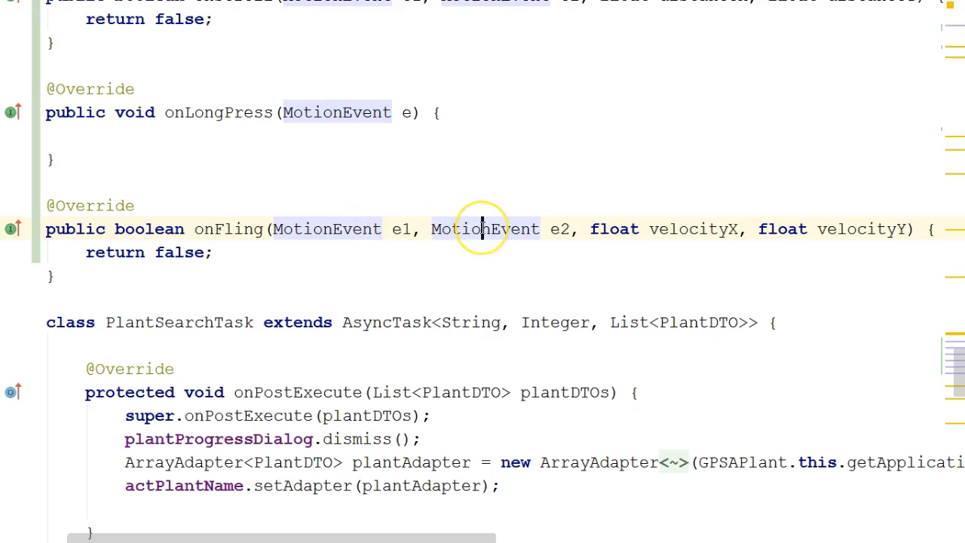
{"action": "mouse_move", "coordinate": [724, 231]}
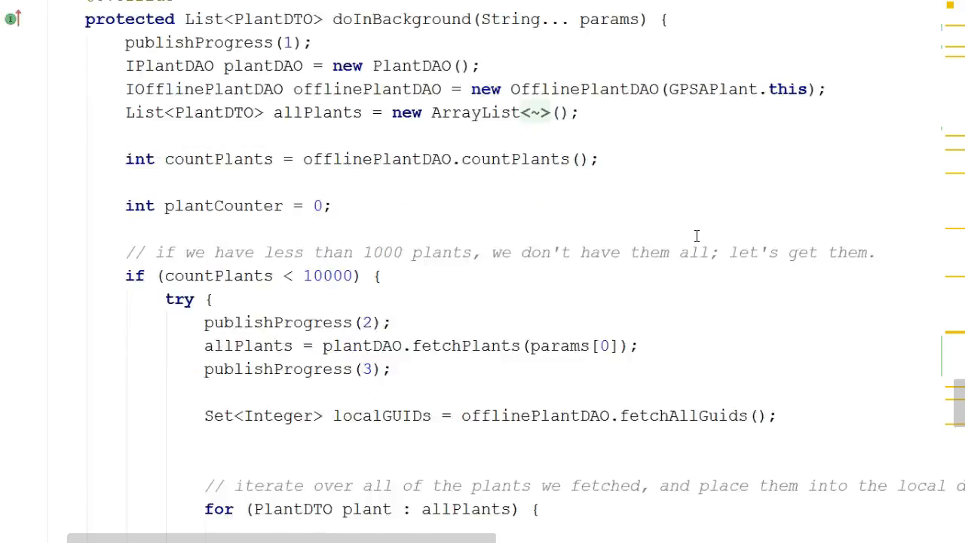
Search the code for the SpecimenShowActivity launch lines, then start searching for onFling.
{"action": "scroll", "scroll_direction": "down", "scroll_amount": 3}
{"action": "type", "text": "showSp"}
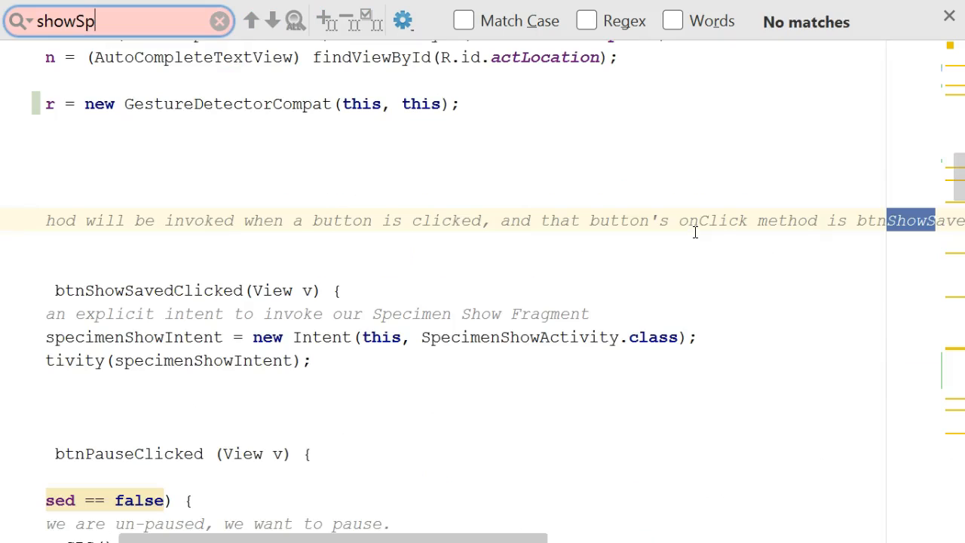
{"action": "type", "text": "eci"}
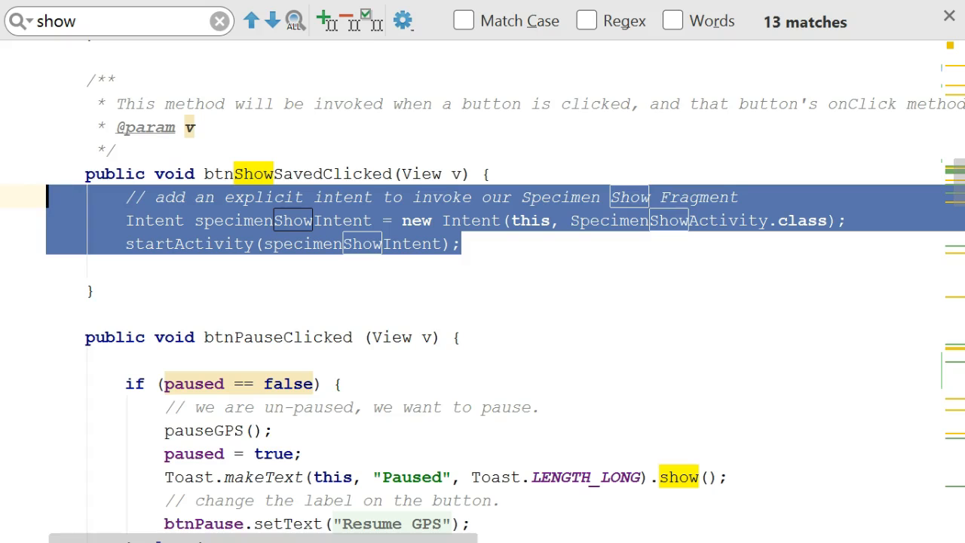
{"action": "left_click", "coordinate": [361, 150]}
{"action": "type", "text": "flig"}
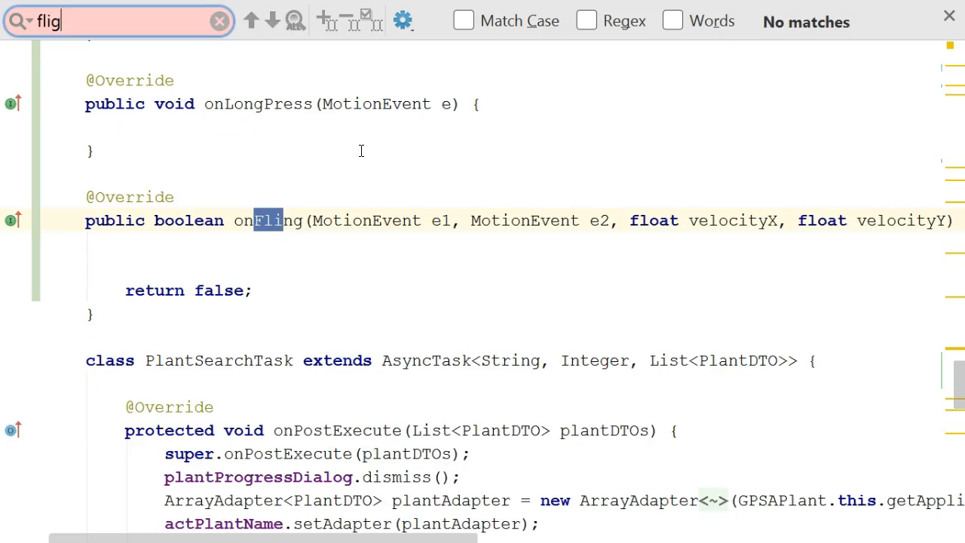
Locate onFling and change its return value from false to true.
{"action": "type", "text": "n"}
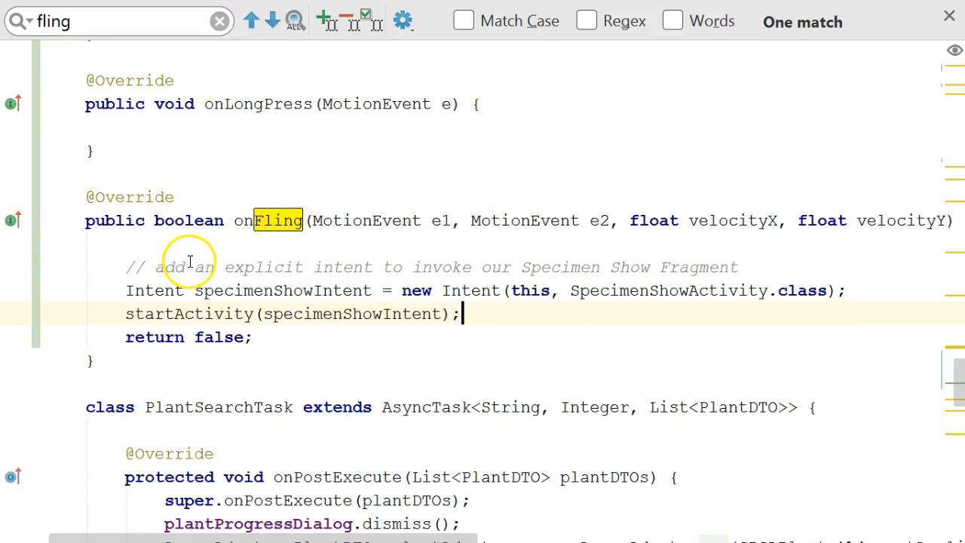
{"action": "mouse_move", "coordinate": [533, 291]}
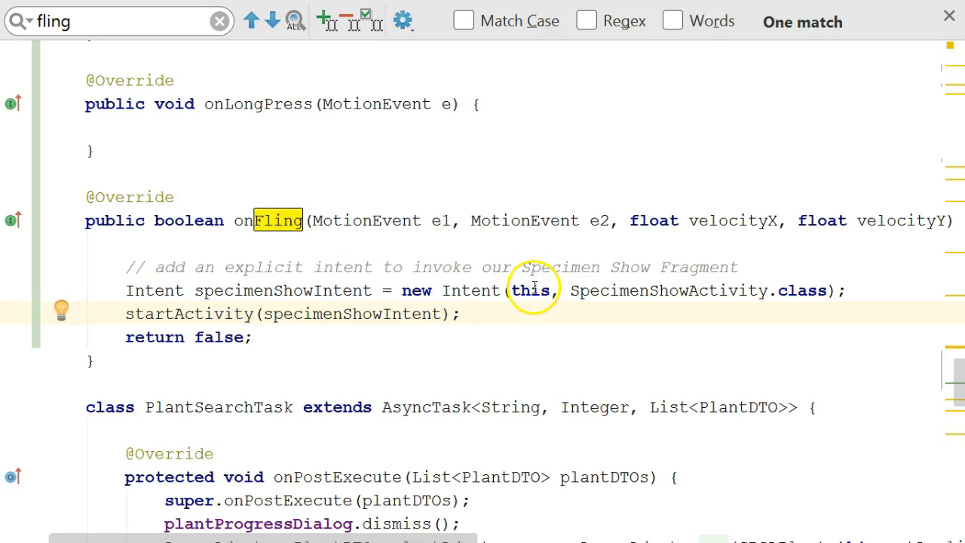
{"action": "mouse_move", "coordinate": [405, 290]}
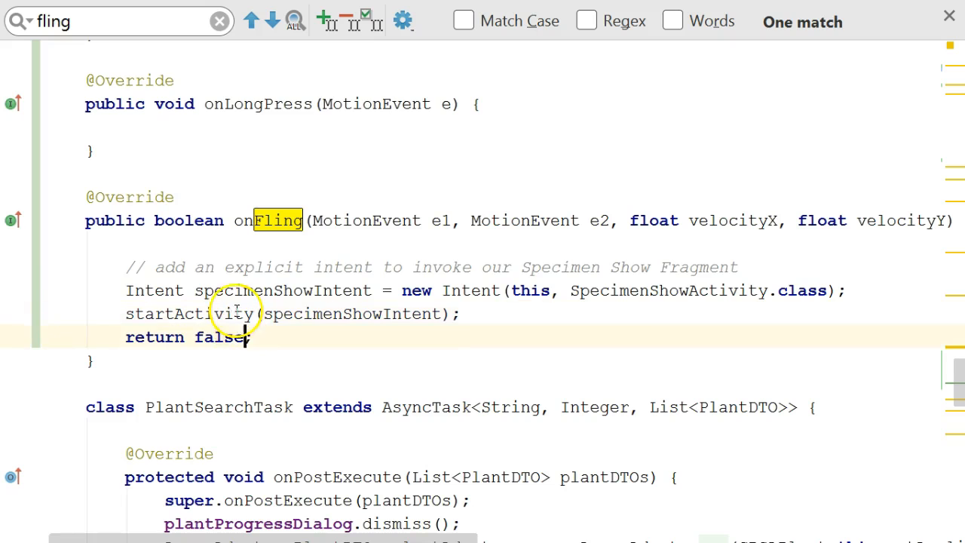
{"action": "double_click", "coordinate": [188, 220]}
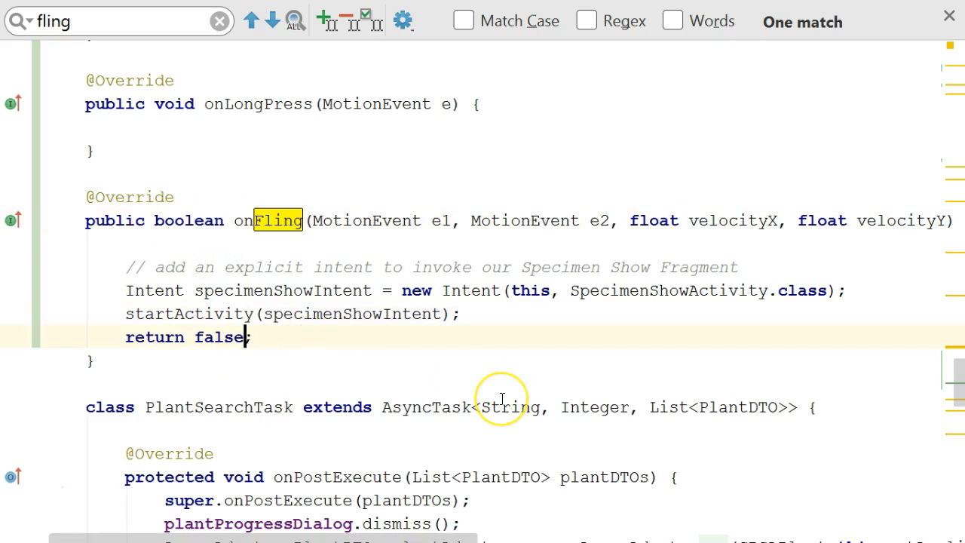
{"action": "double_click", "coordinate": [219, 337]}
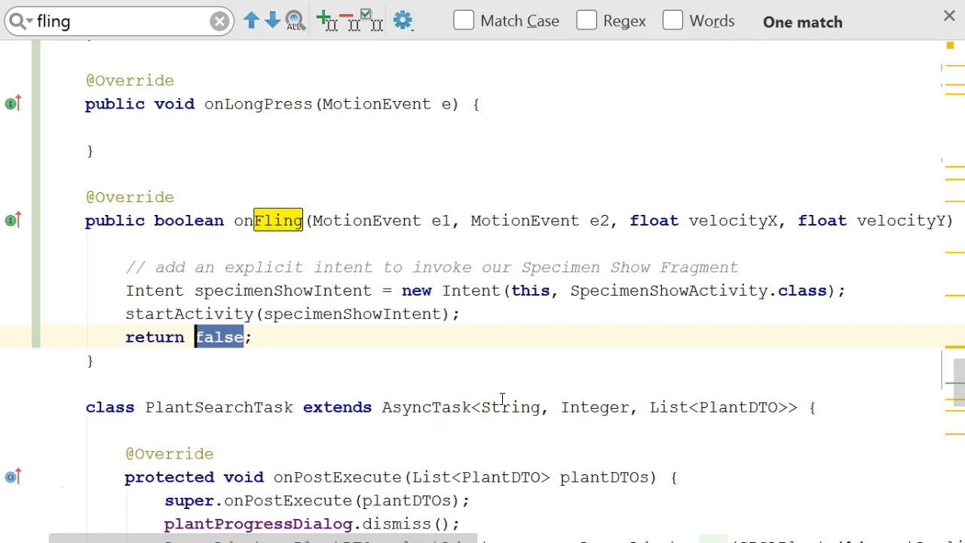
{"action": "type", "text": "true"}
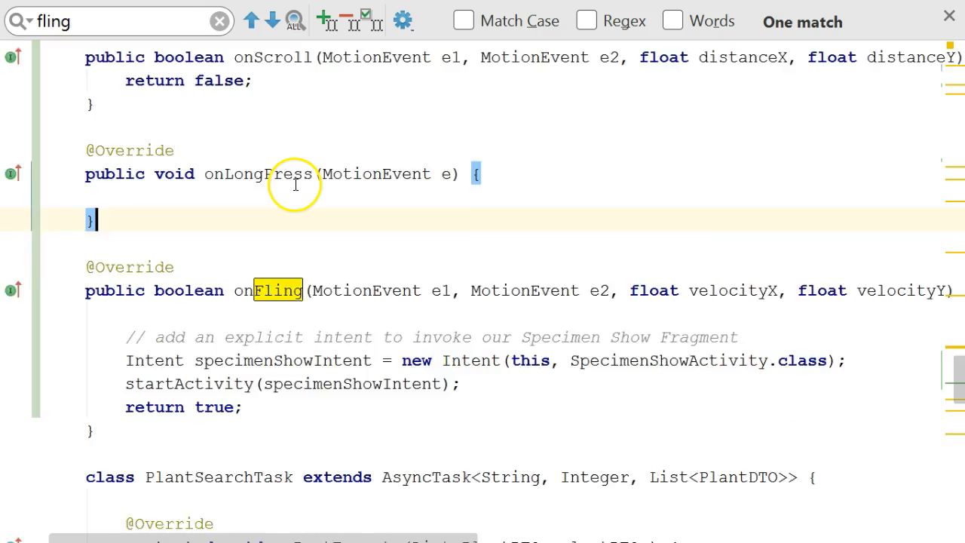
Generate an onTouchEvent override at the end of GPSAPlant and begin typing detector.
{"action": "scroll", "scroll_direction": "up", "scroll_amount": 3}
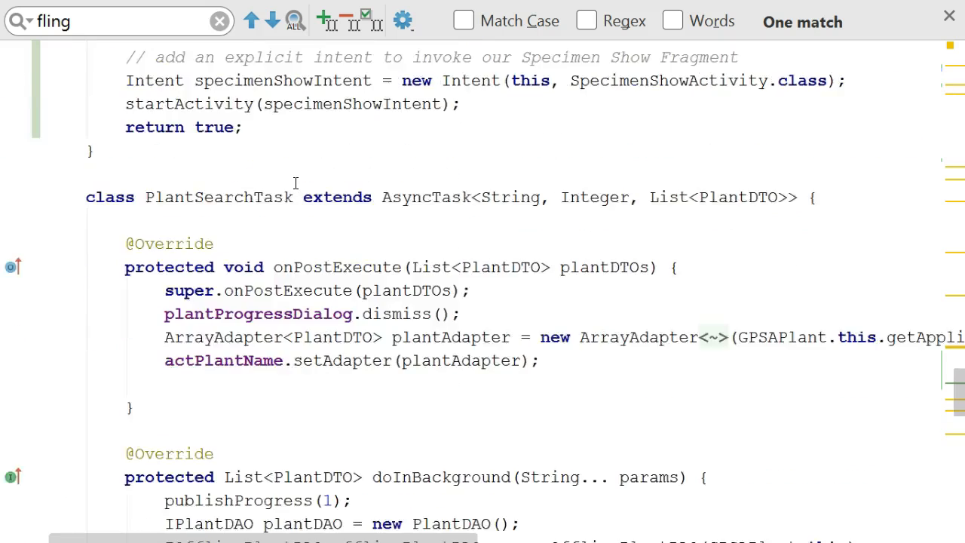
{"action": "scroll", "scroll_direction": "down", "scroll_amount": 3}
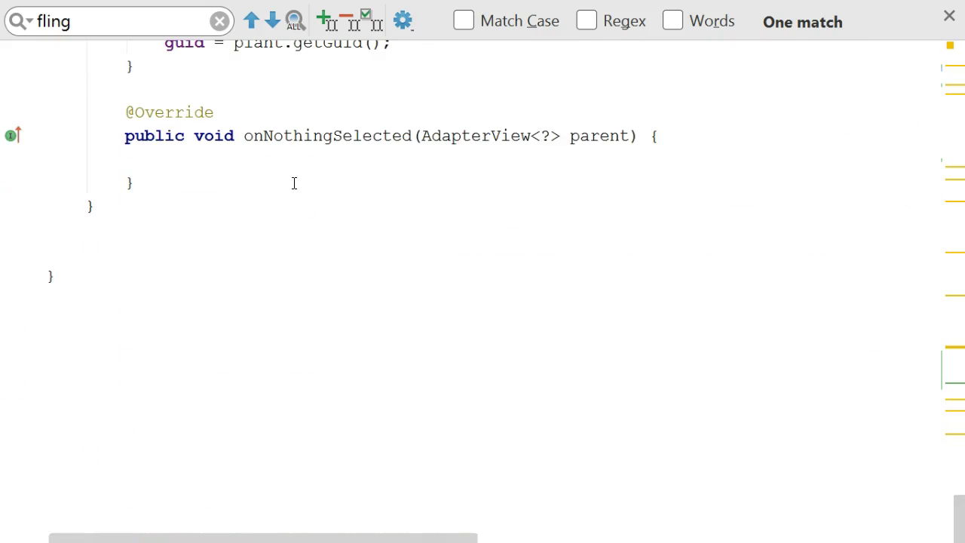
{"action": "left_click", "coordinate": [128, 252]}
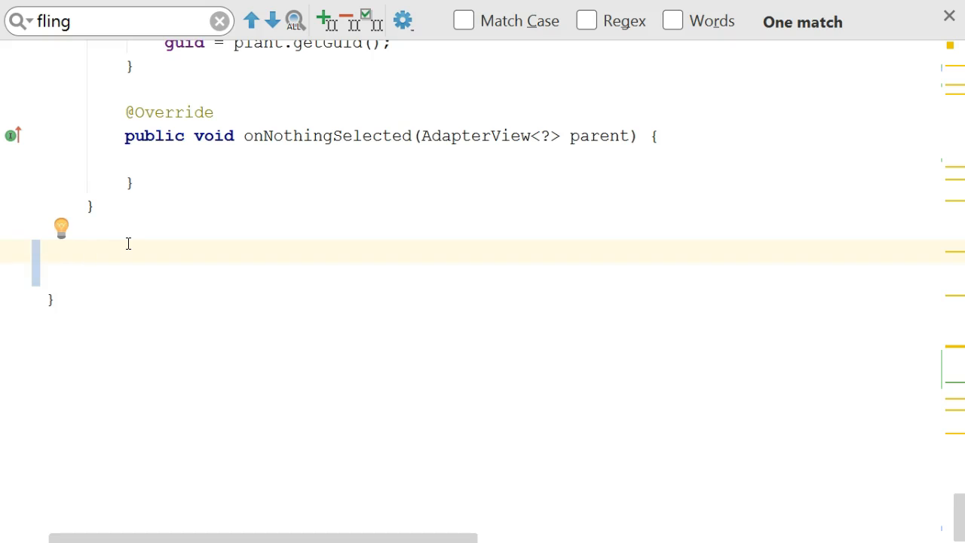
{"action": "type", "text": "onTo"}
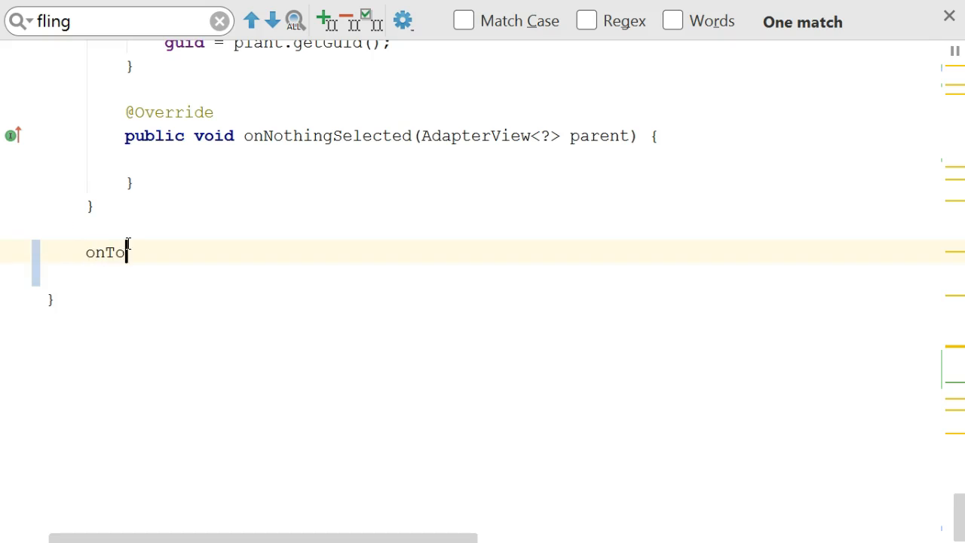
{"action": "type", "text": "uch"}
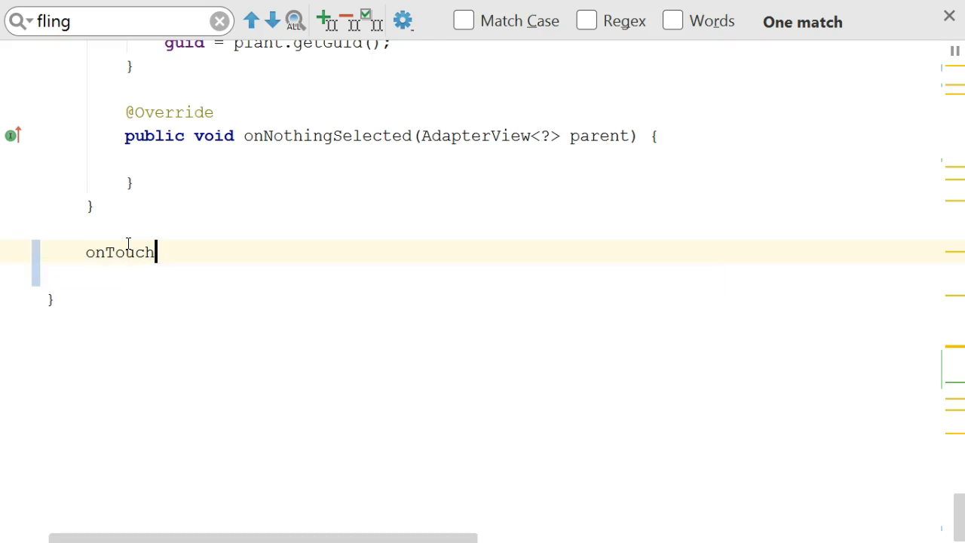
{"action": "key", "text": "Enter"}
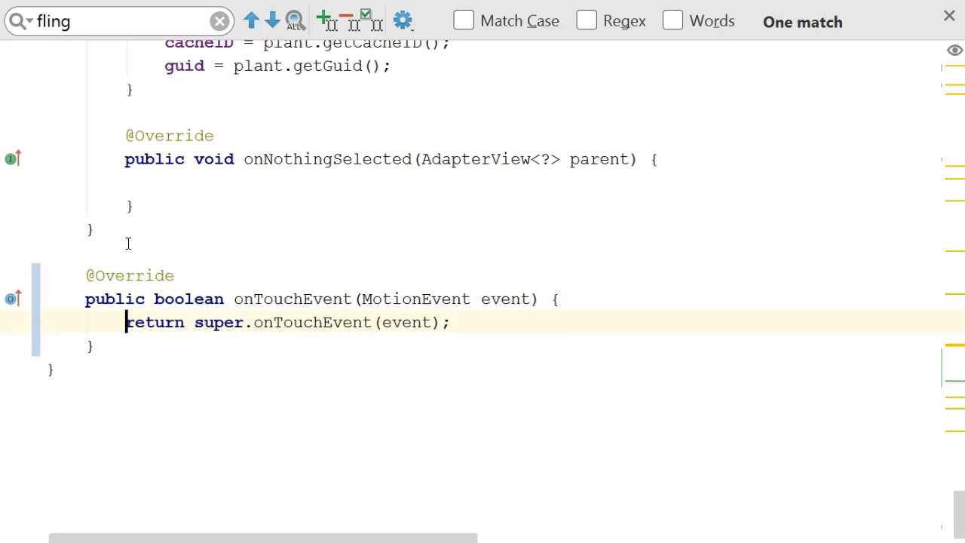
{"action": "type", "text": "de"}
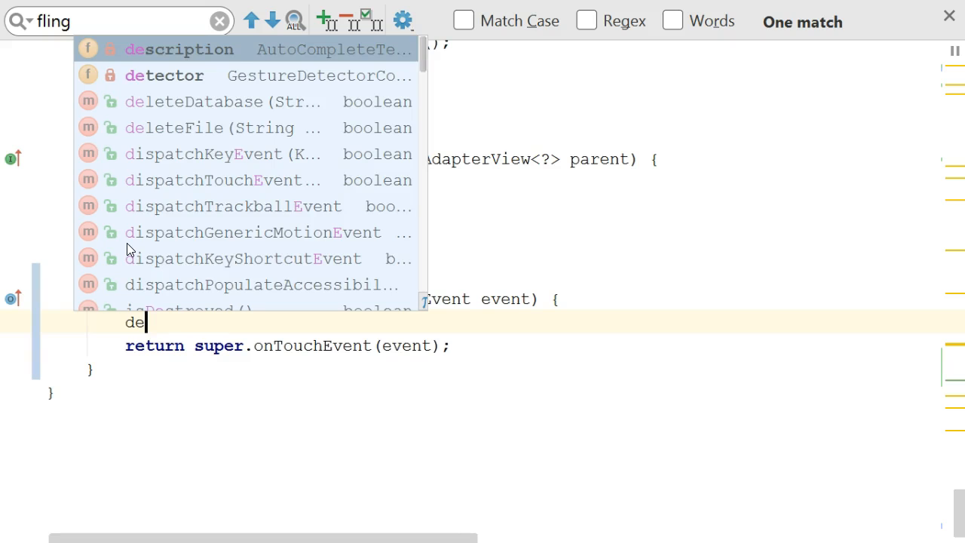
{"action": "type", "text": "tector"}
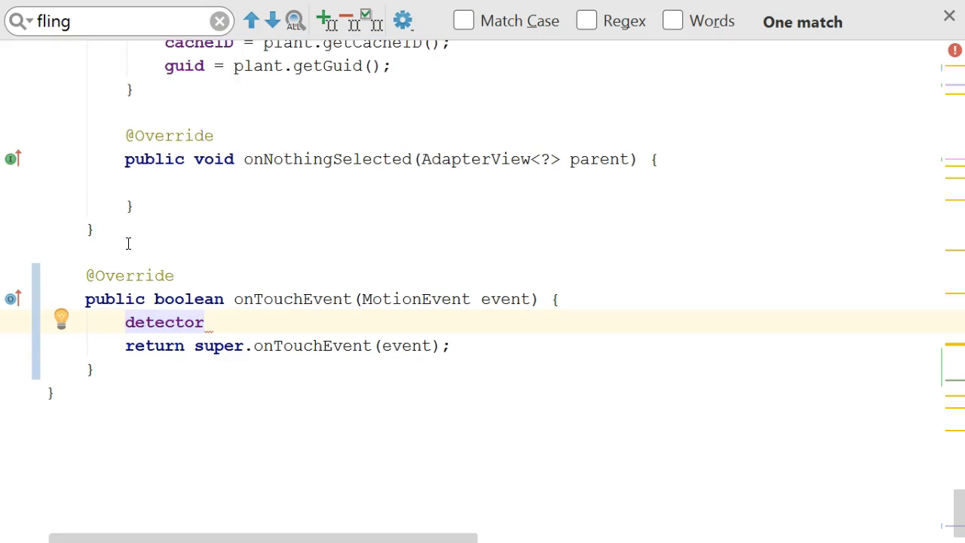
{"action": "mouse_move", "coordinate": [277, 198]}
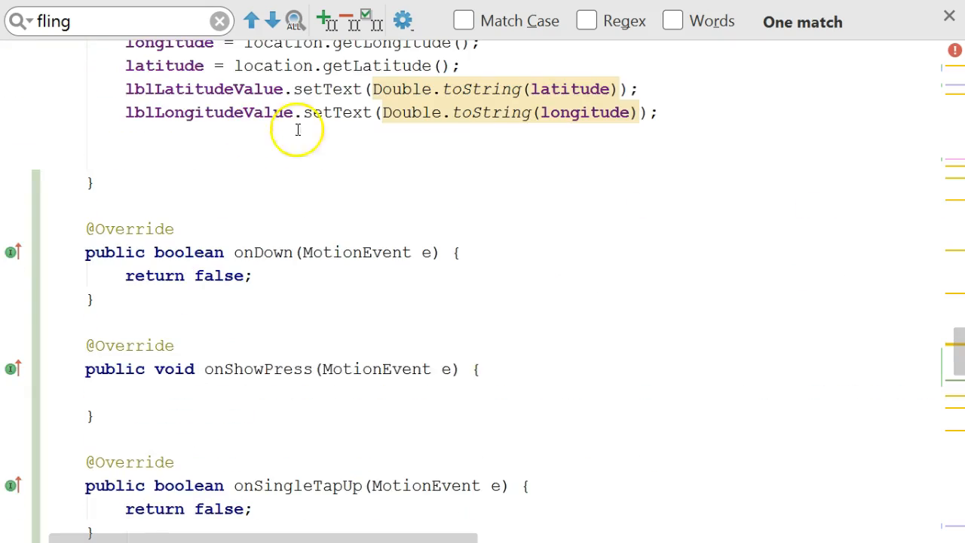
Complete the line as detector.onTouchEvent(event); inside onTouchEvent.
{"action": "scroll", "scroll_direction": "up", "scroll_amount": 3}
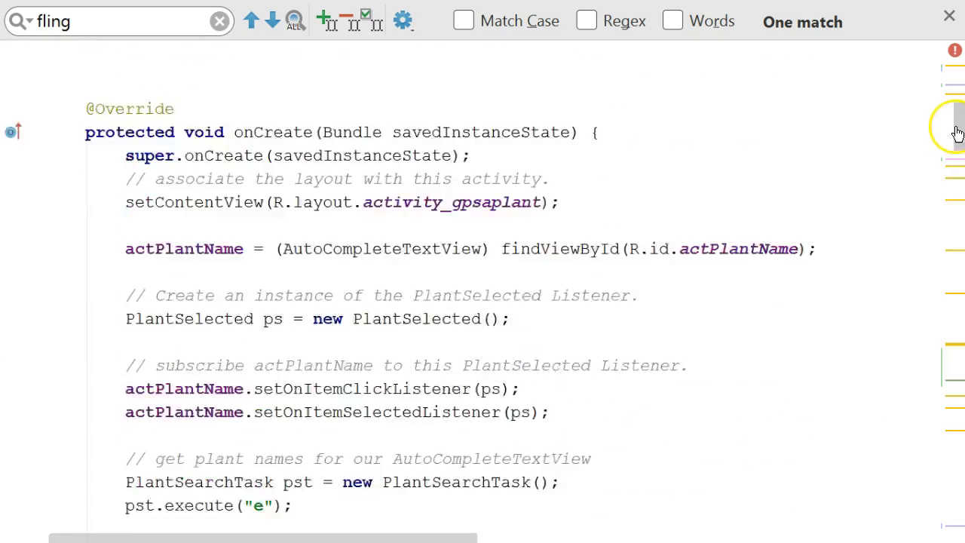
{"action": "scroll", "scroll_direction": "up", "scroll_amount": 3}
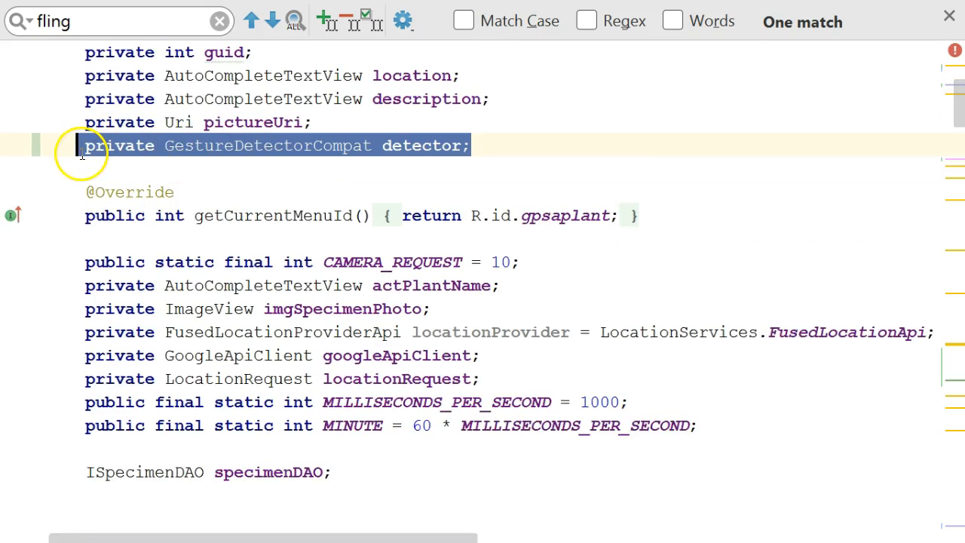
{"action": "scroll", "scroll_direction": "down", "scroll_amount": 3}
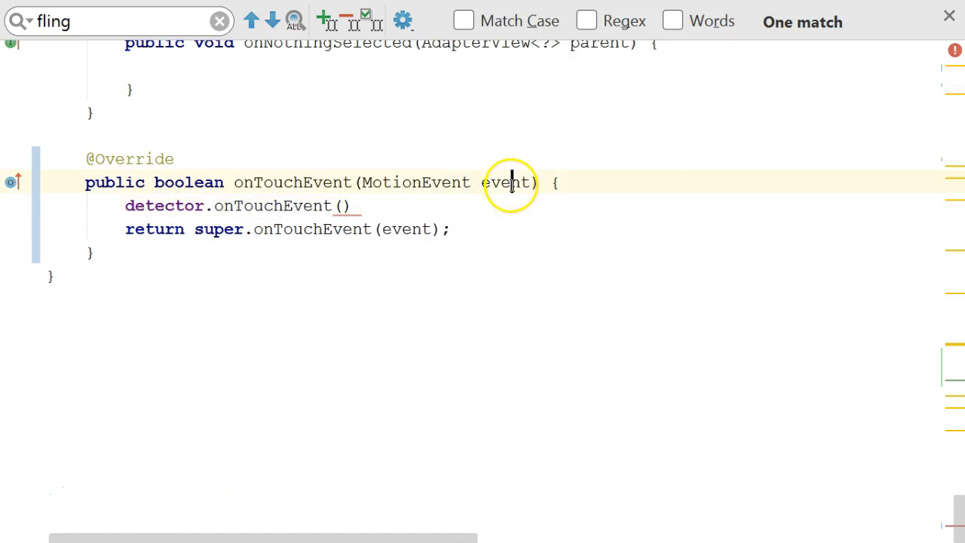
{"action": "left_click", "coordinate": [343, 205]}
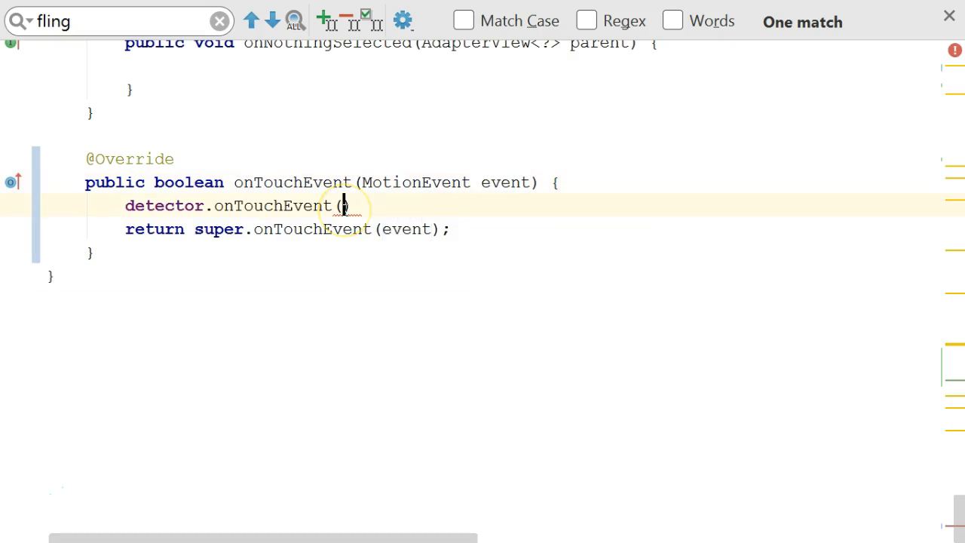
{"action": "type", "text": "event);"}
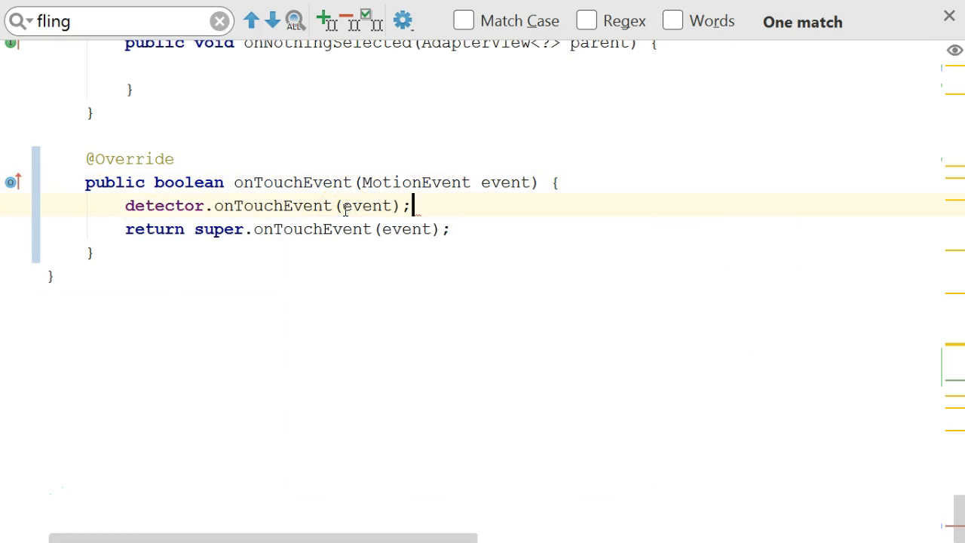
{"action": "mouse_move", "coordinate": [41, 511]}
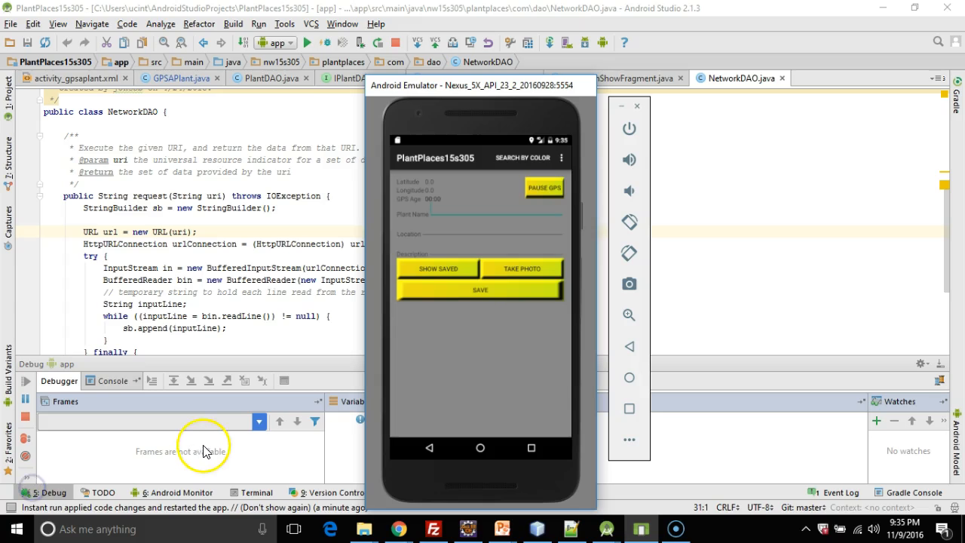
{"action": "mouse_move", "coordinate": [505, 362]}
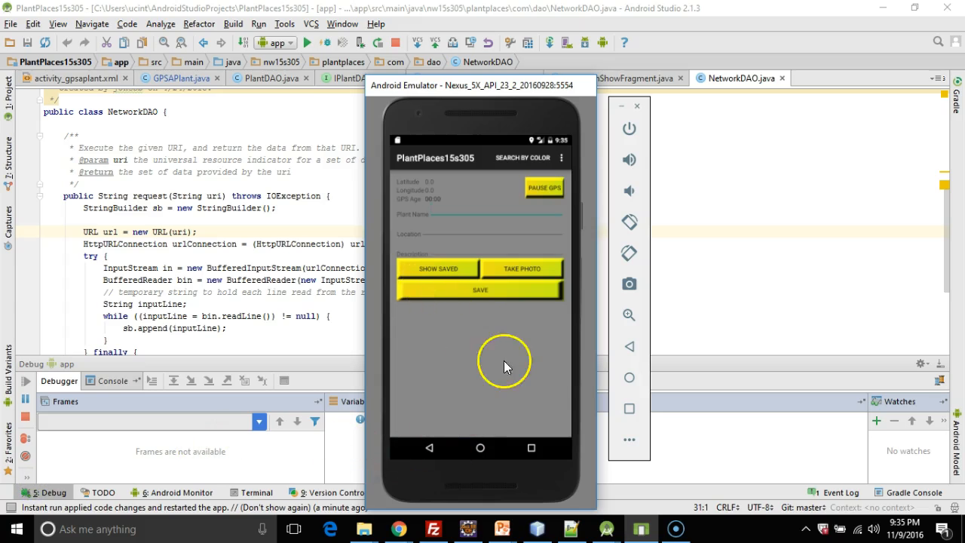
{"action": "mouse_move", "coordinate": [417, 378]}
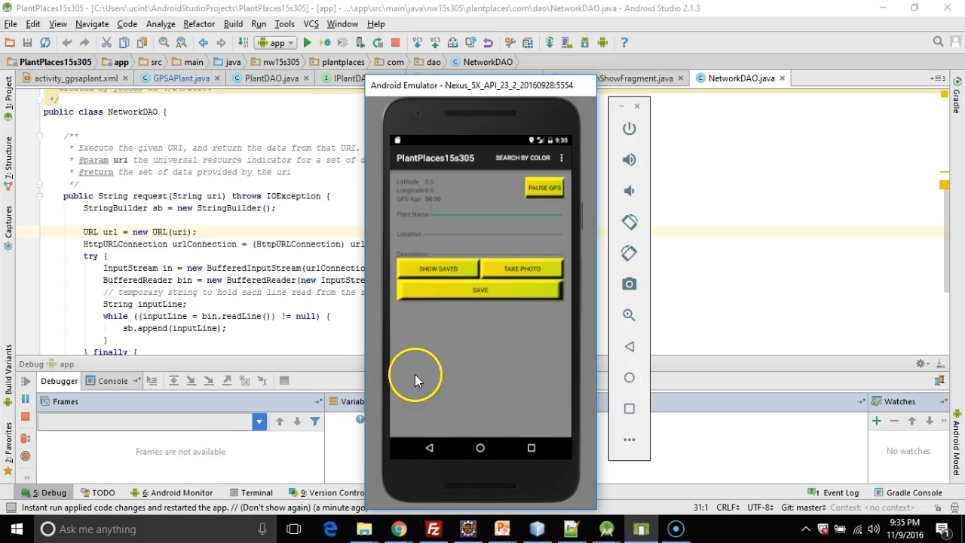
Fling on the GPSAPlant screen to open the specimen list, then return to GPSAPlant.java.
{"action": "left_click", "coordinate": [521, 158]}
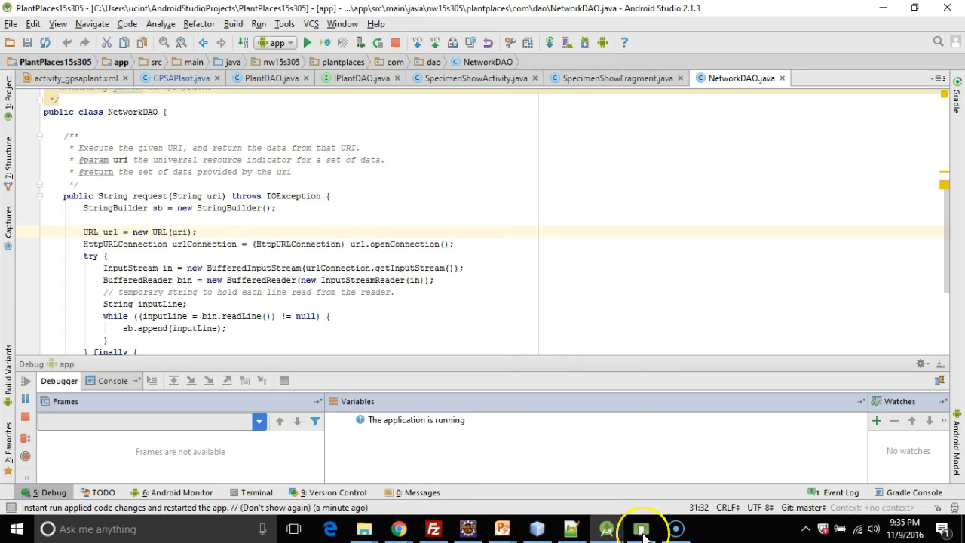
{"action": "left_click", "coordinate": [642, 528]}
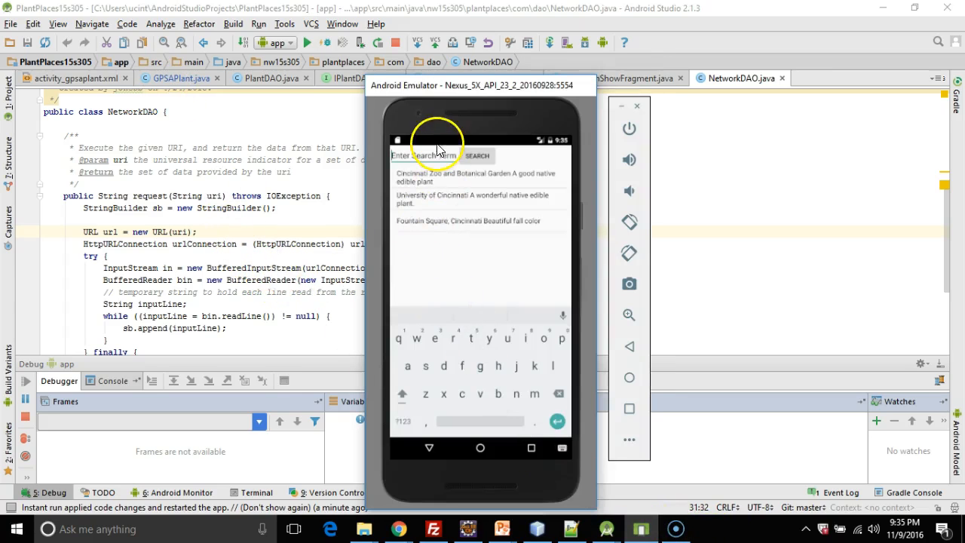
{"action": "mouse_move", "coordinate": [641, 241]}
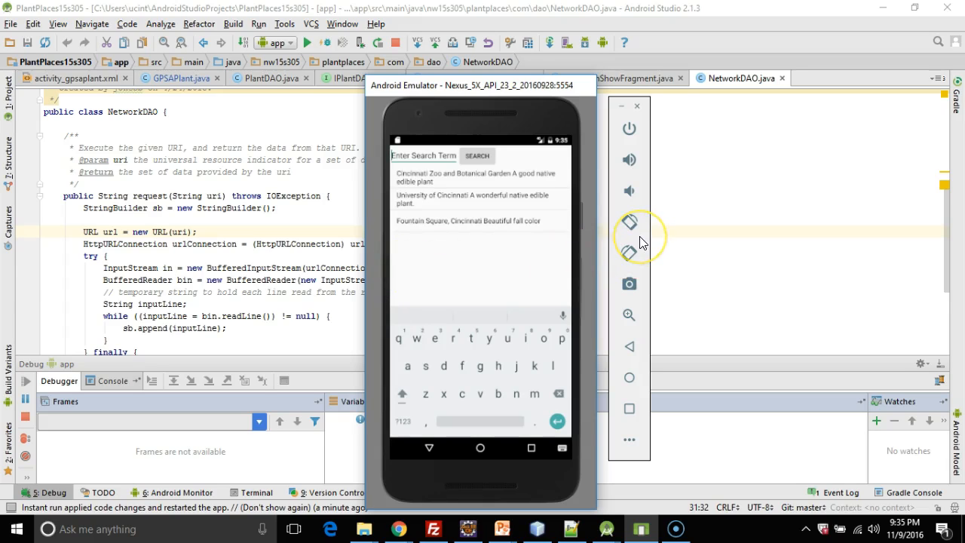
{"action": "mouse_move", "coordinate": [641, 237]}
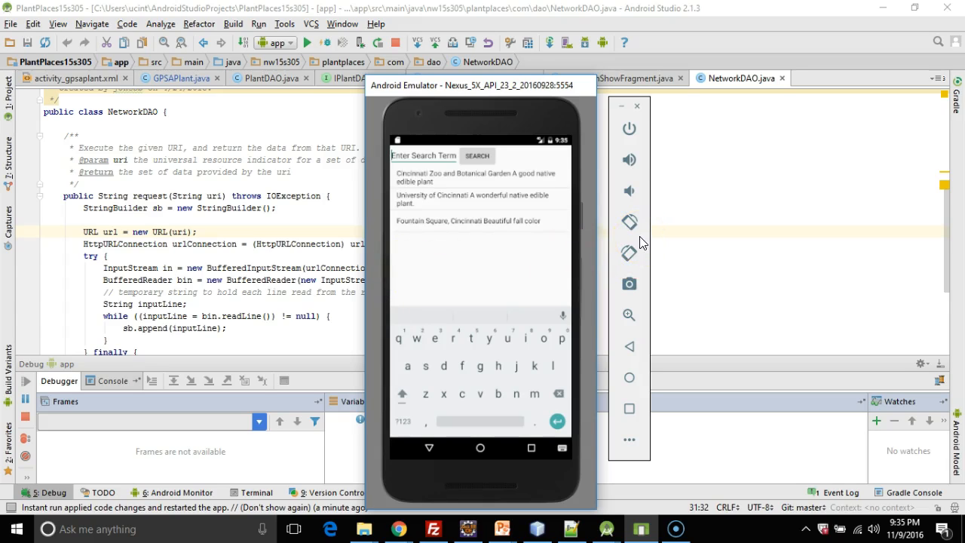
{"action": "left_click", "coordinate": [296, 203]}
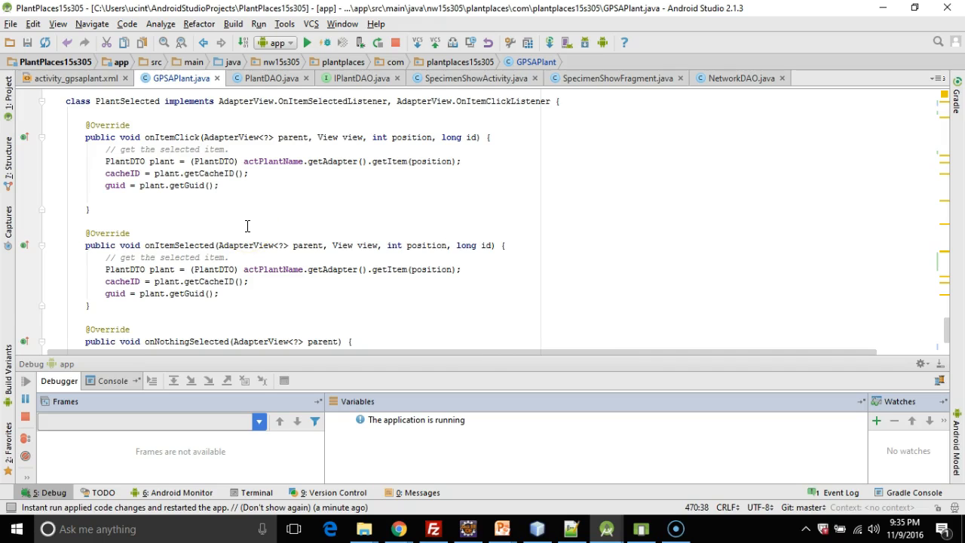
Scroll up through GPSAPlant.java and bring the emulator showing three saved specimens to front.
{"action": "scroll", "scroll_direction": "up", "scroll_amount": 3}
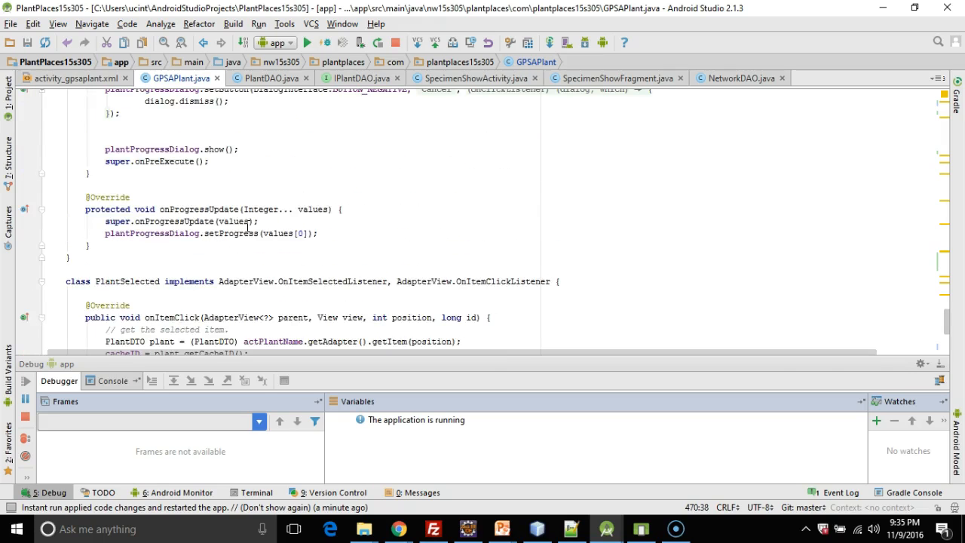
{"action": "scroll", "scroll_direction": "up", "scroll_amount": 3}
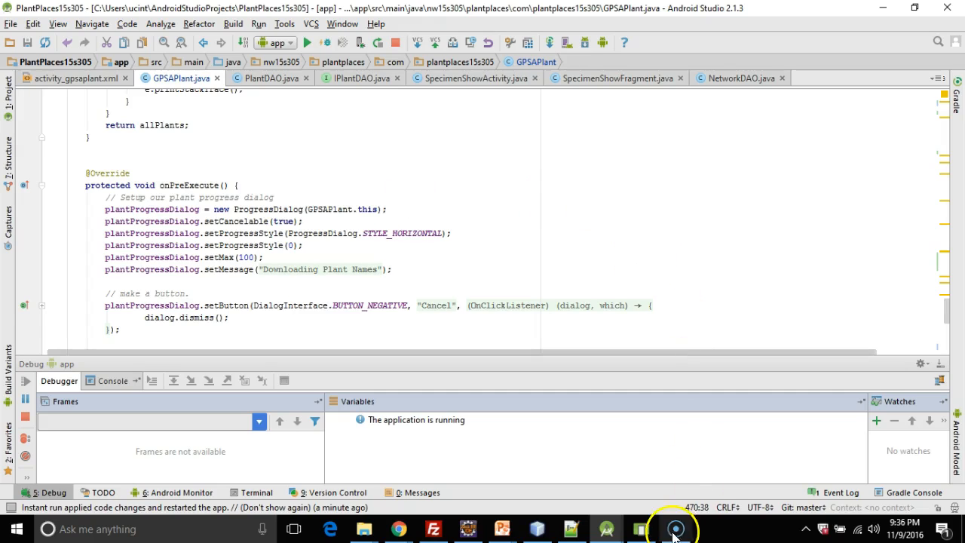
{"action": "left_click", "coordinate": [671, 527]}
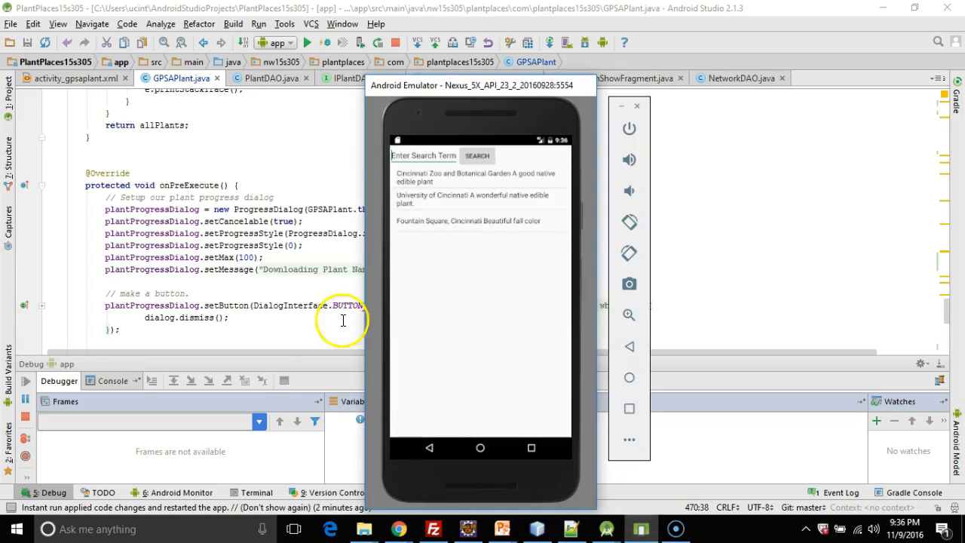
{"action": "mouse_move", "coordinate": [80, 450]}
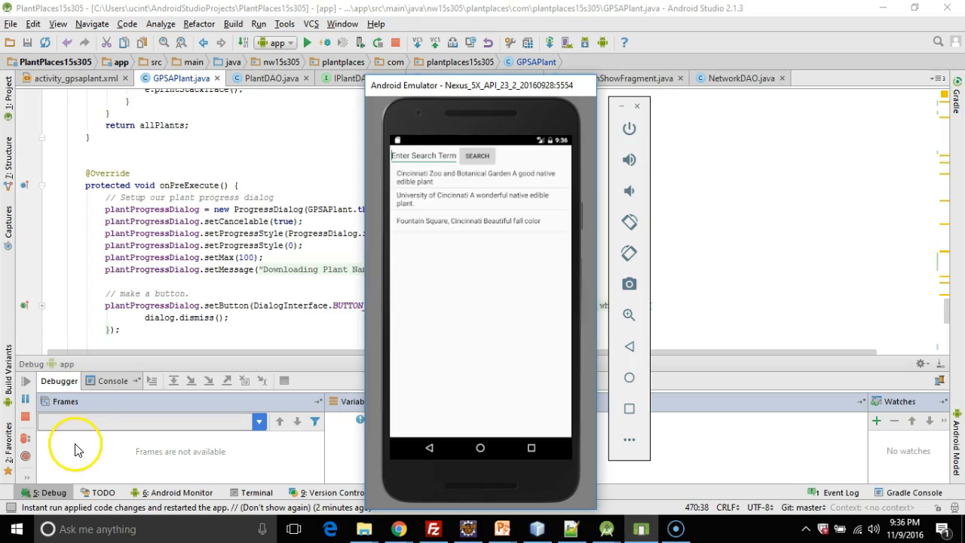